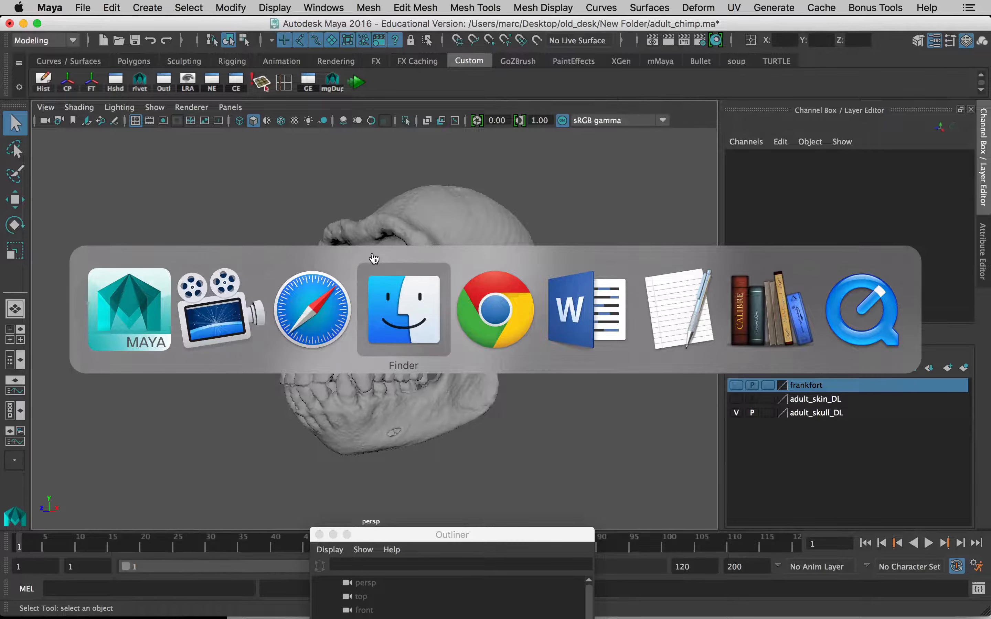
Step: Switch to Finder and preview the adult chimp skin and bone STL files in ad_chimp_slicer
left_click(403, 309)
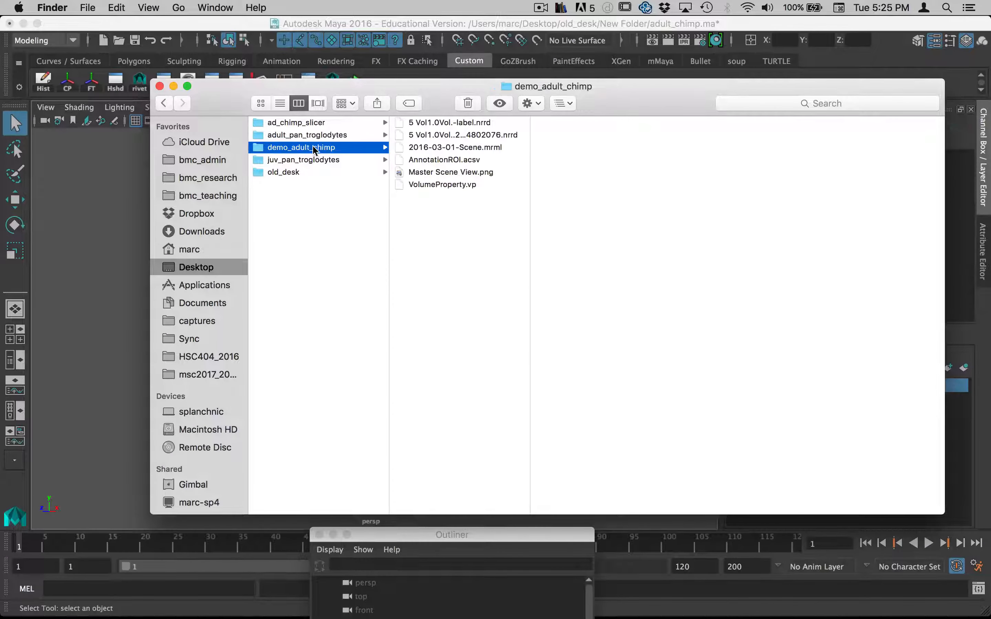
left_click(295, 122)
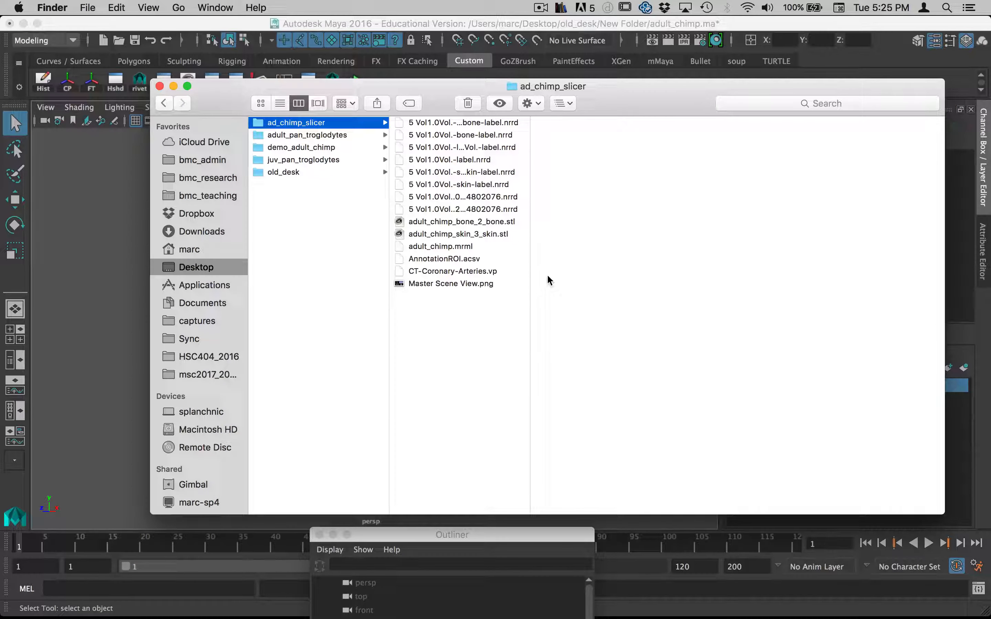
left_click(458, 234)
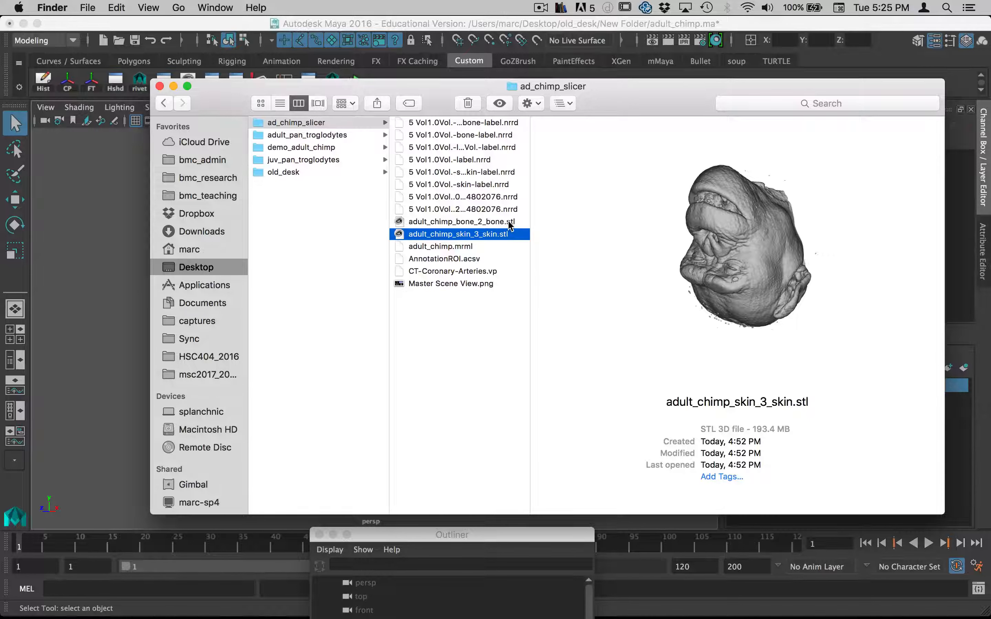
left_click(461, 221)
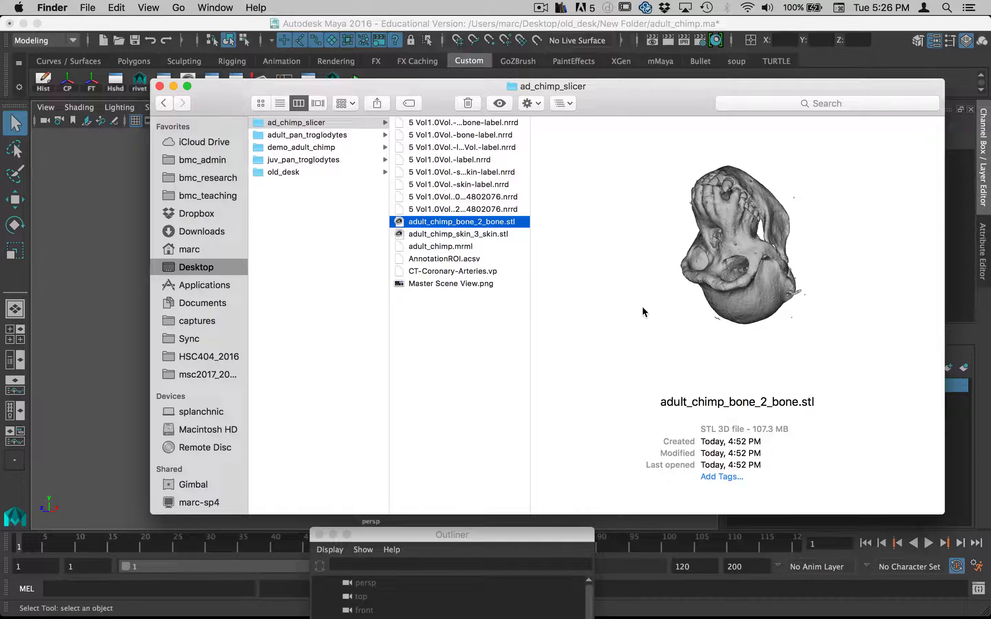
mouse_move(663, 232)
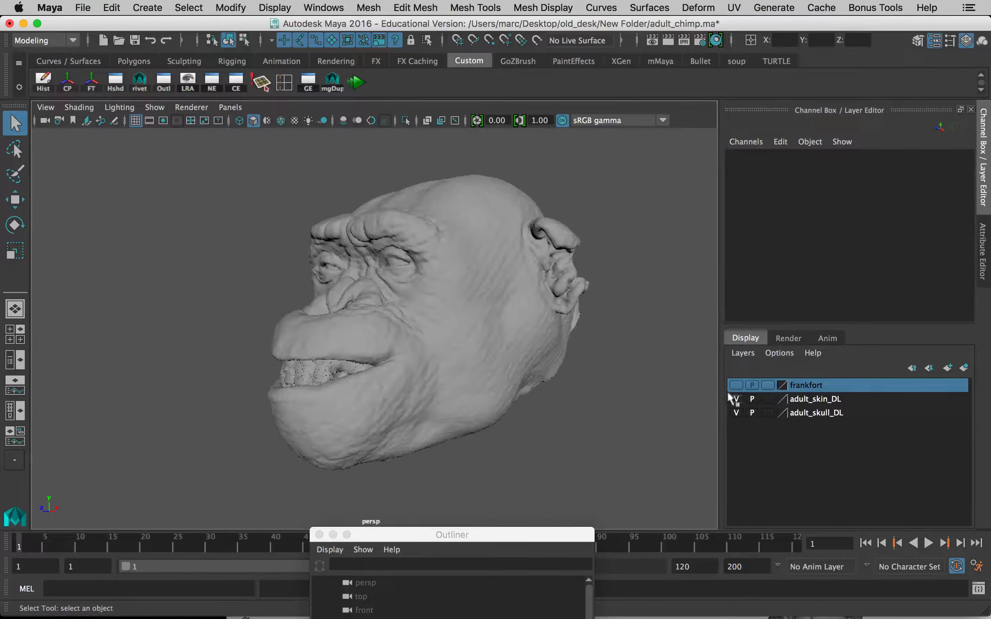
Step: Hide the adult_skin_DL layer and start a new scene without saving the old one
left_click(734, 398)
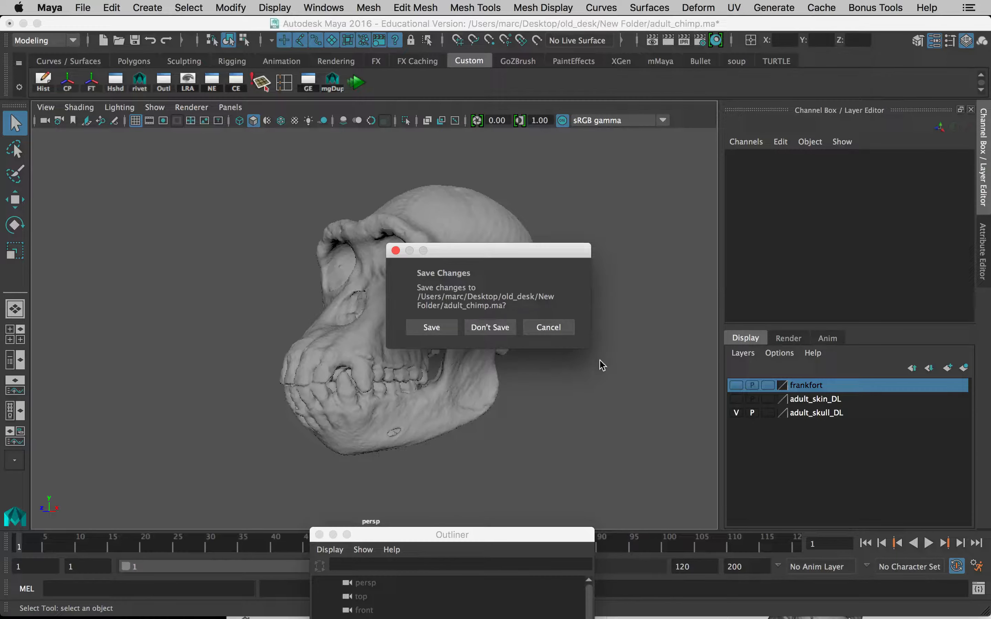
left_click(489, 327)
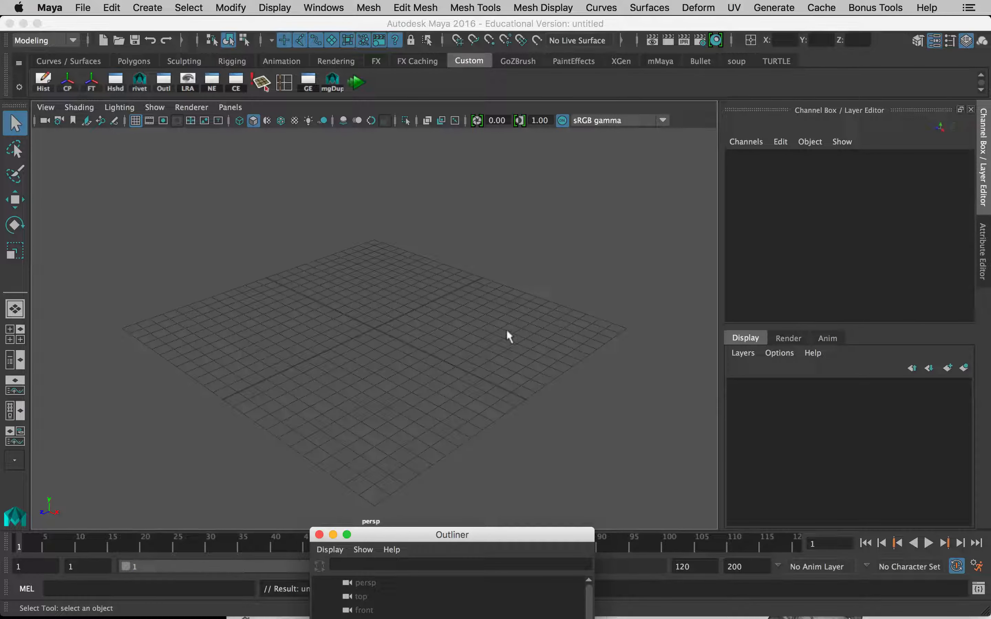
mouse_move(284, 192)
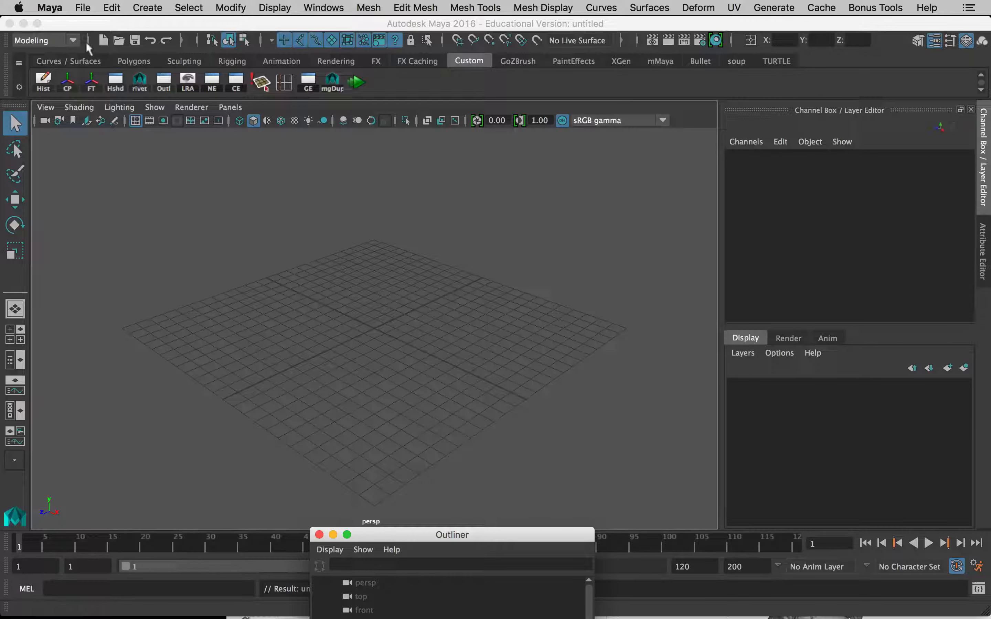
Step: Start File > Import with Files of type set to All Files and browse toward old_desk
left_click(82, 8)
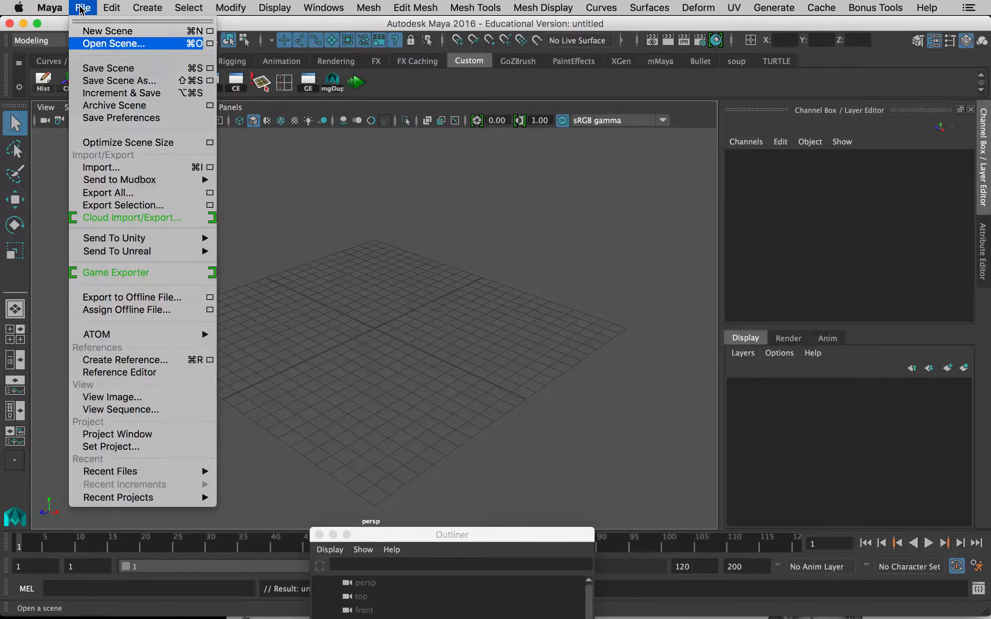
mouse_move(100, 167)
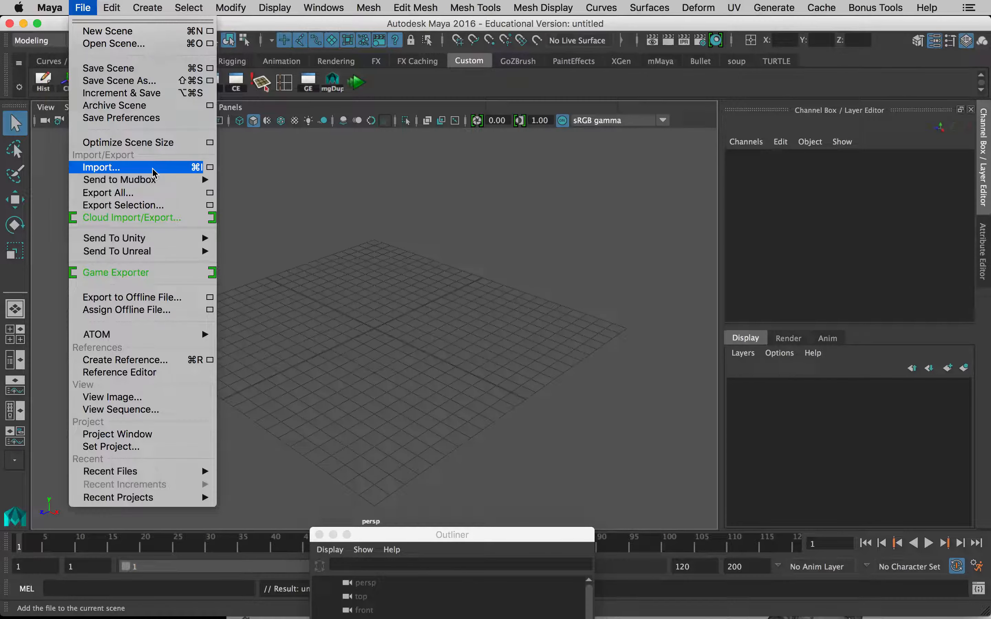
left_click(100, 168)
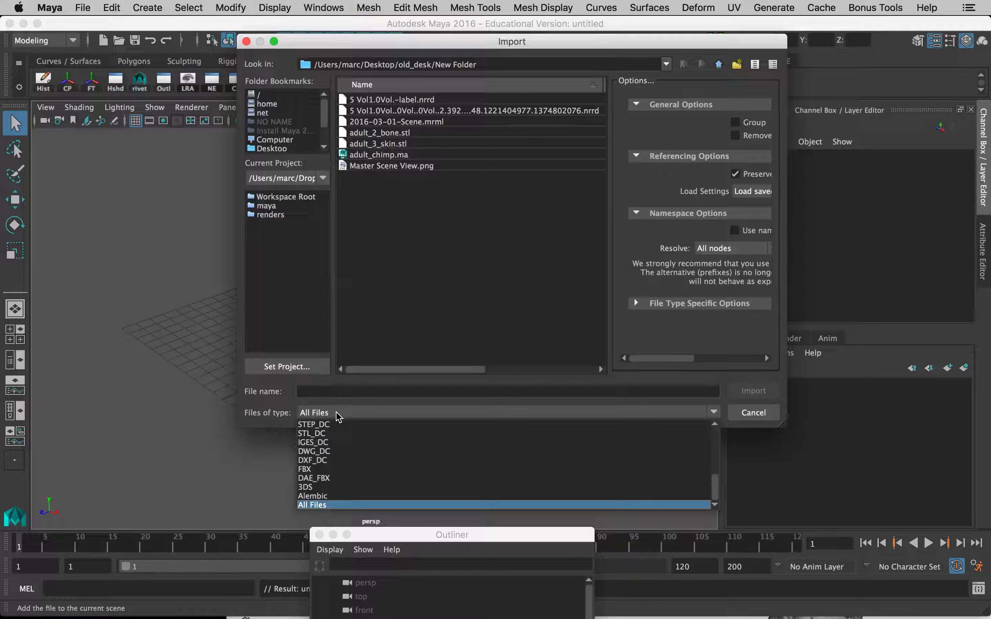
left_click(313, 505)
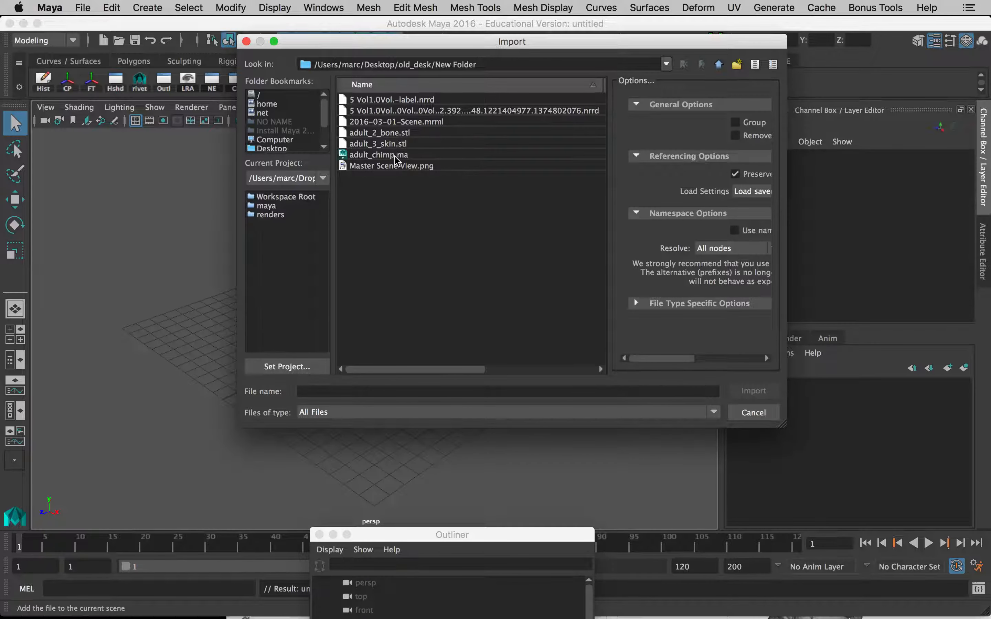
left_click(664, 64)
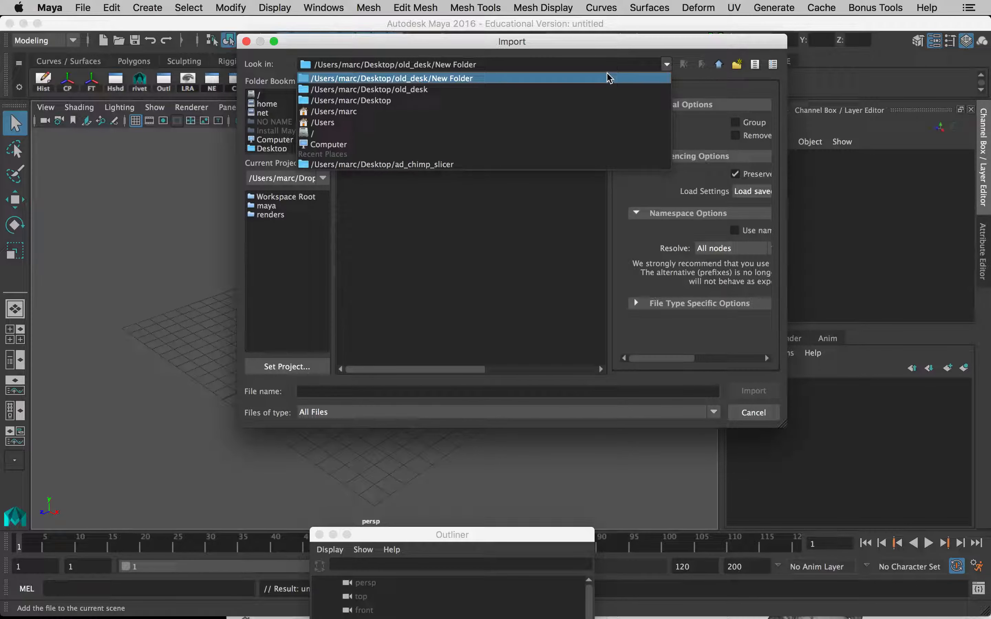
left_click(369, 88)
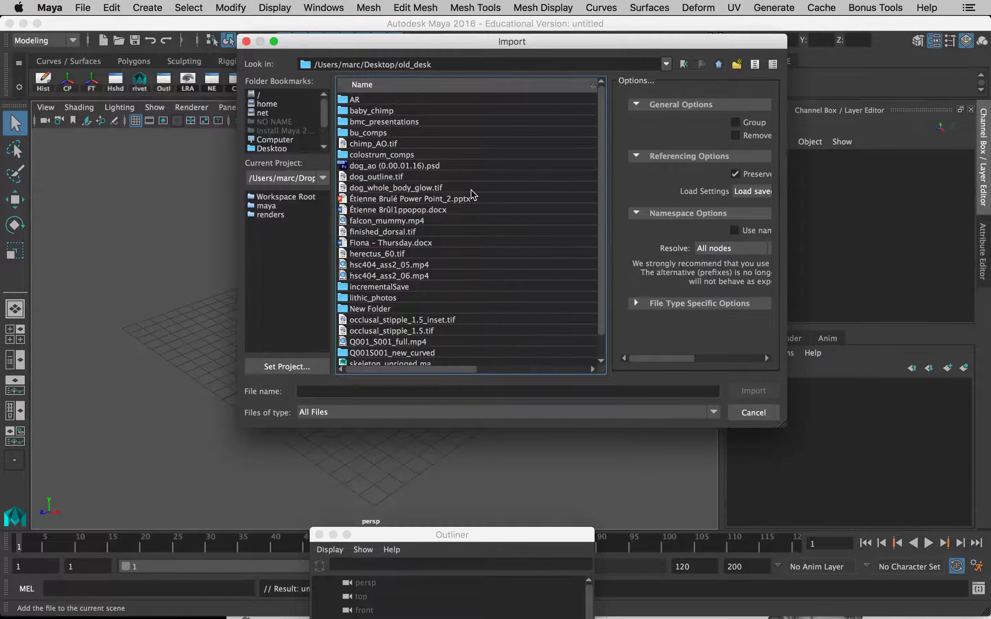
mouse_move(432, 118)
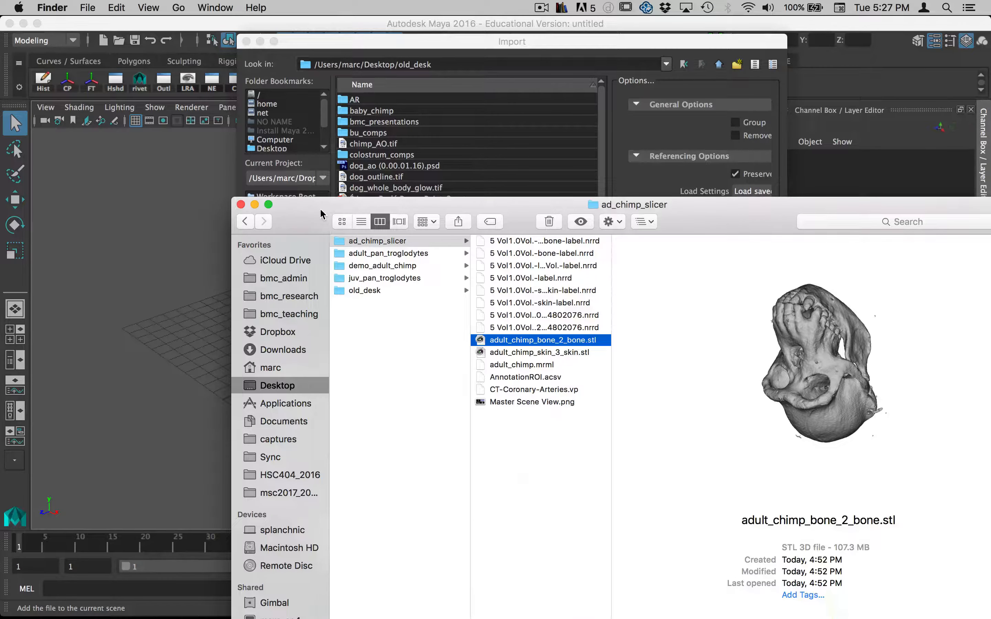
Step: Navigate to Desktop/ad_chimp_slicer and pick a chimp STL mesh to import
left_click(274, 139)
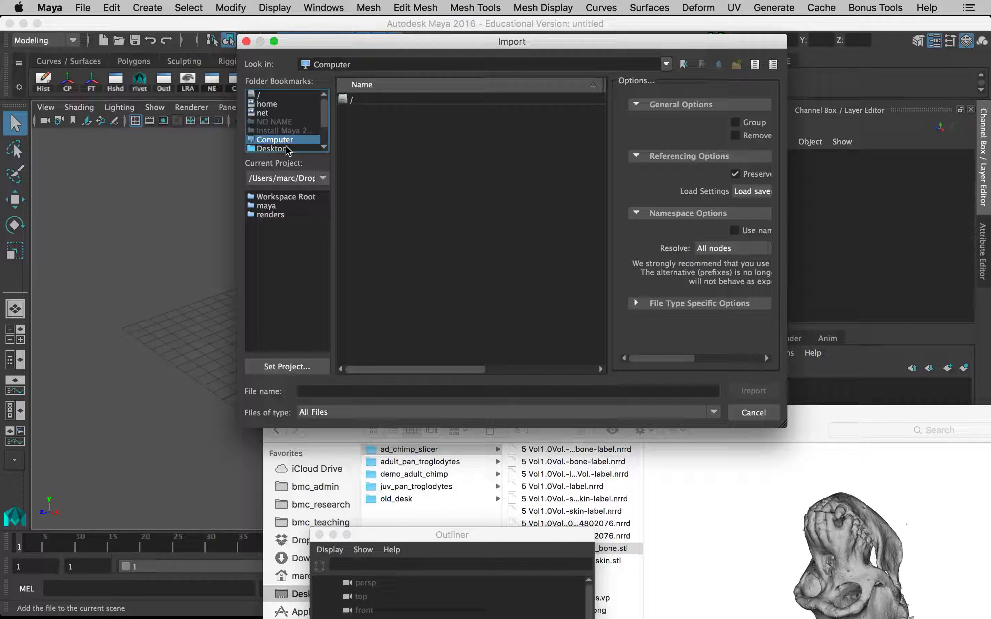
left_click(271, 148)
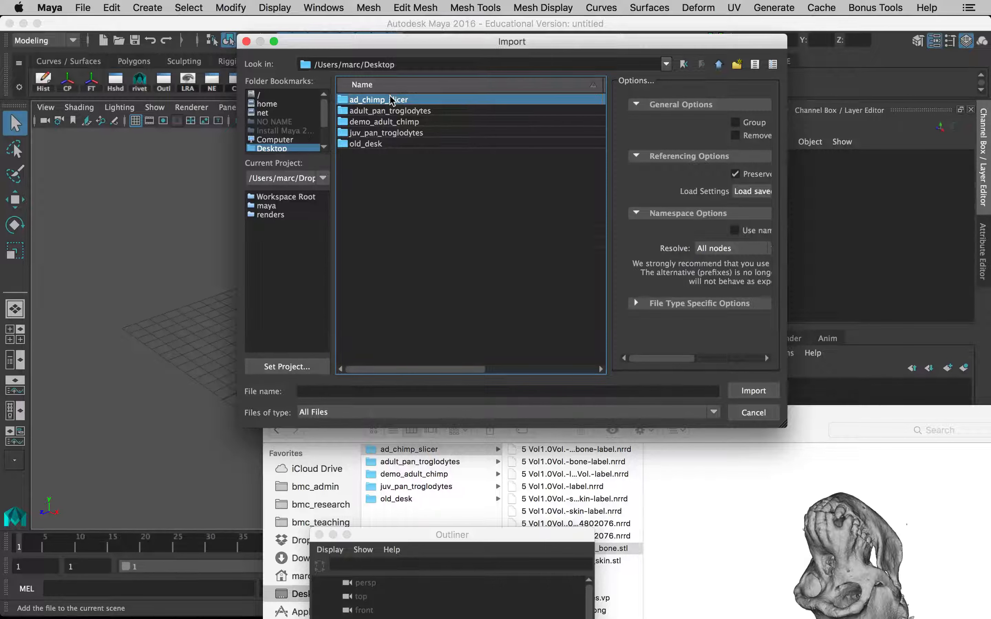
double_click(377, 99)
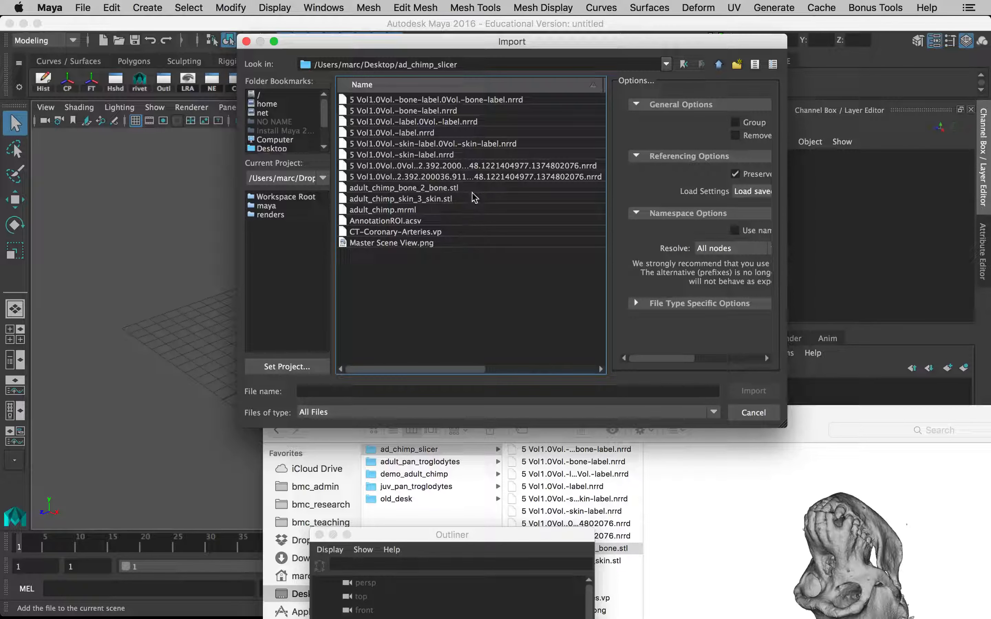
left_click(753, 413)
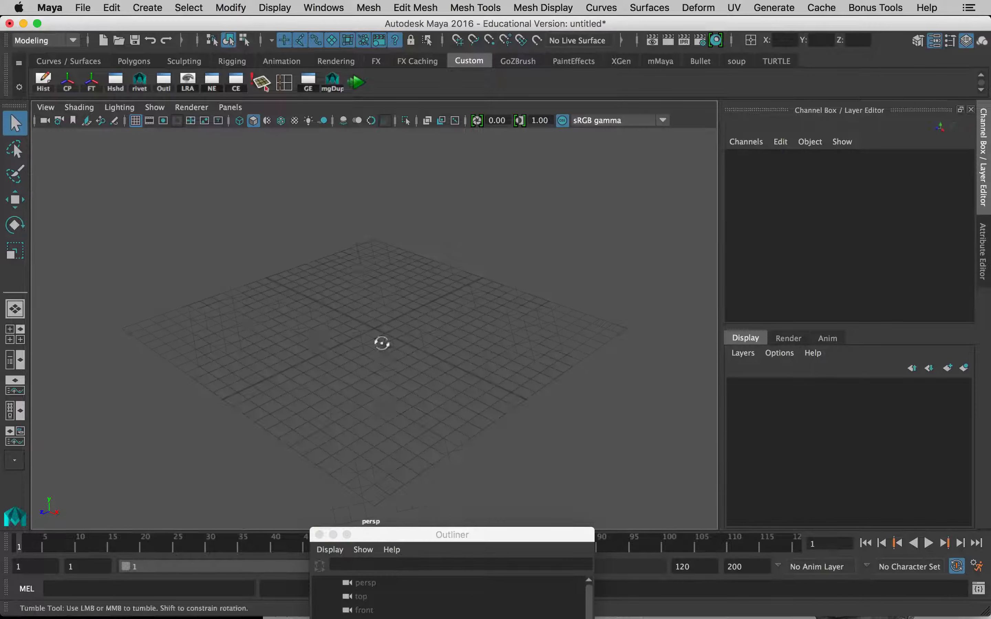
Step: Tumble and dolly the perspective view to frame the imported mesh, then drag-select it
left_click_drag(382, 343, 398, 331)
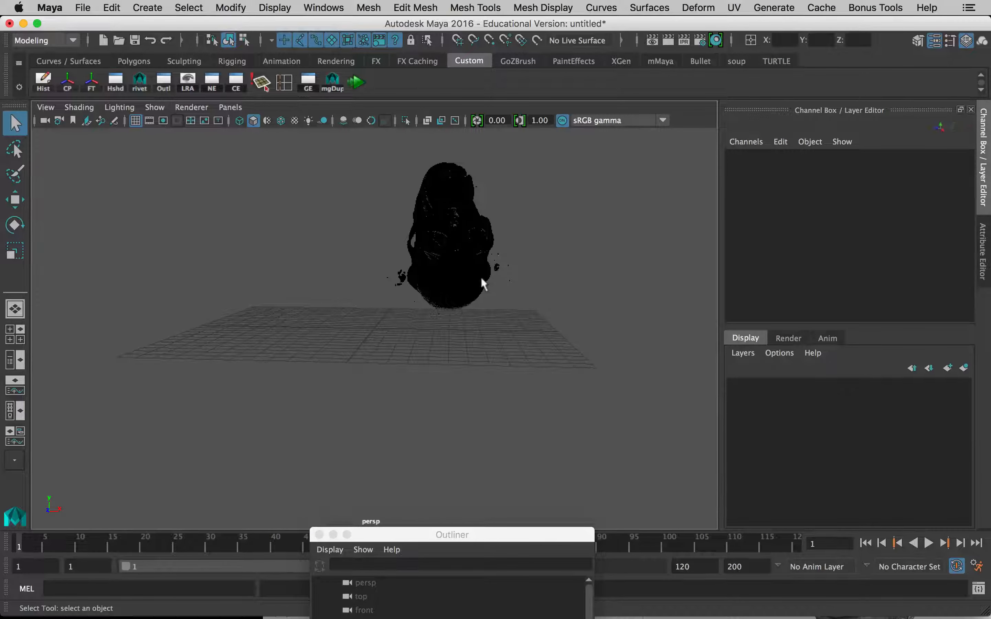
left_click_drag(480, 284, 491, 293)
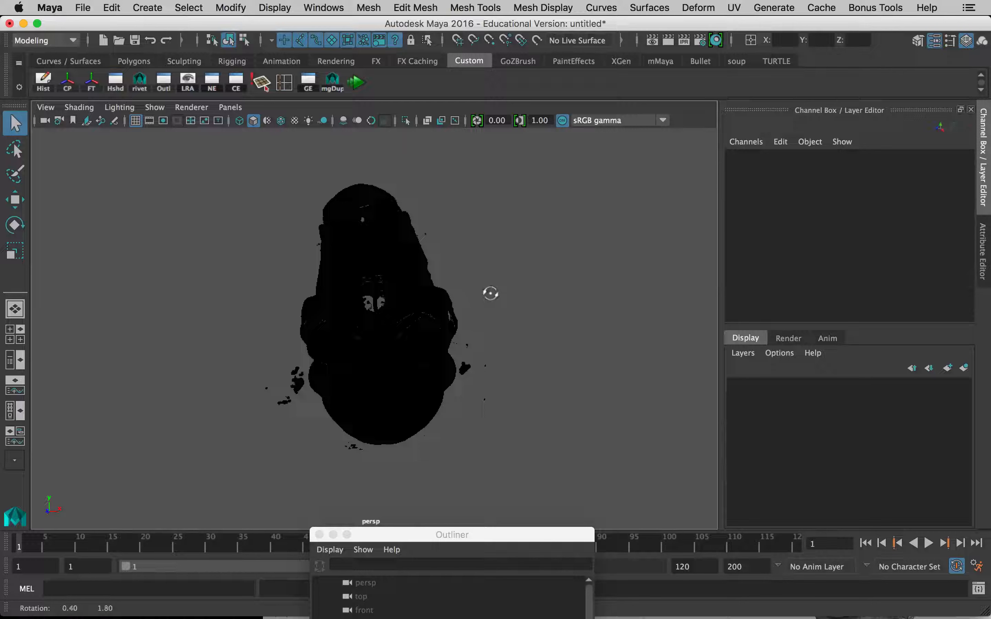
left_click_drag(491, 293, 492, 299)
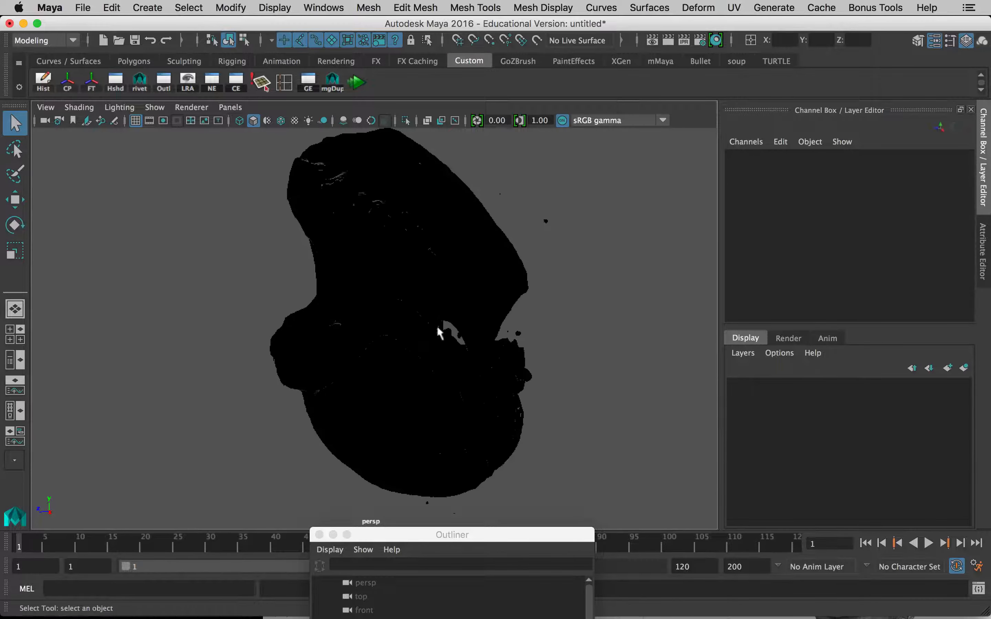
left_click_drag(442, 329, 357, 322)
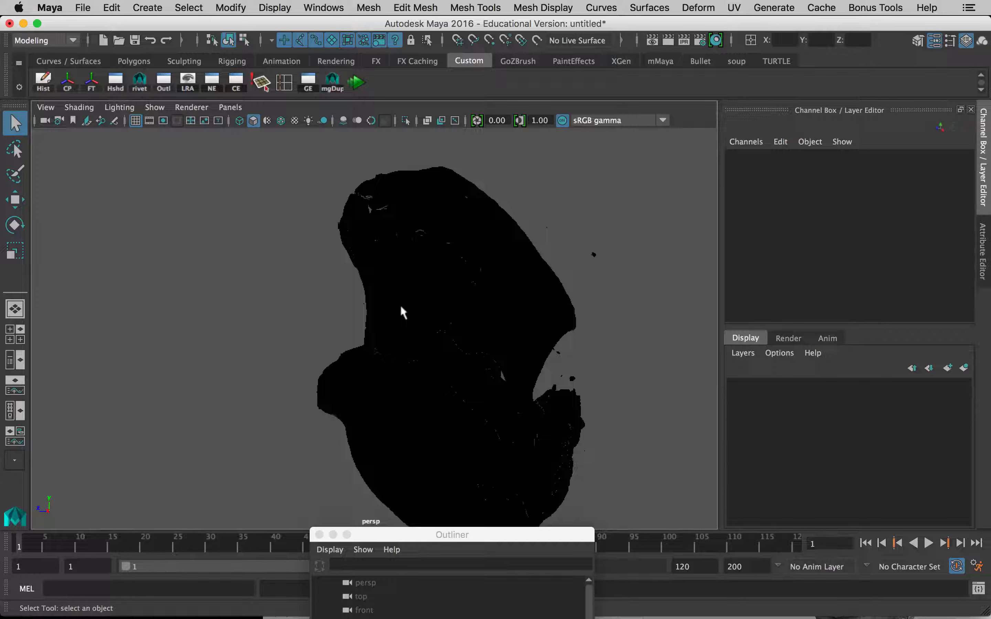
mouse_move(398, 288)
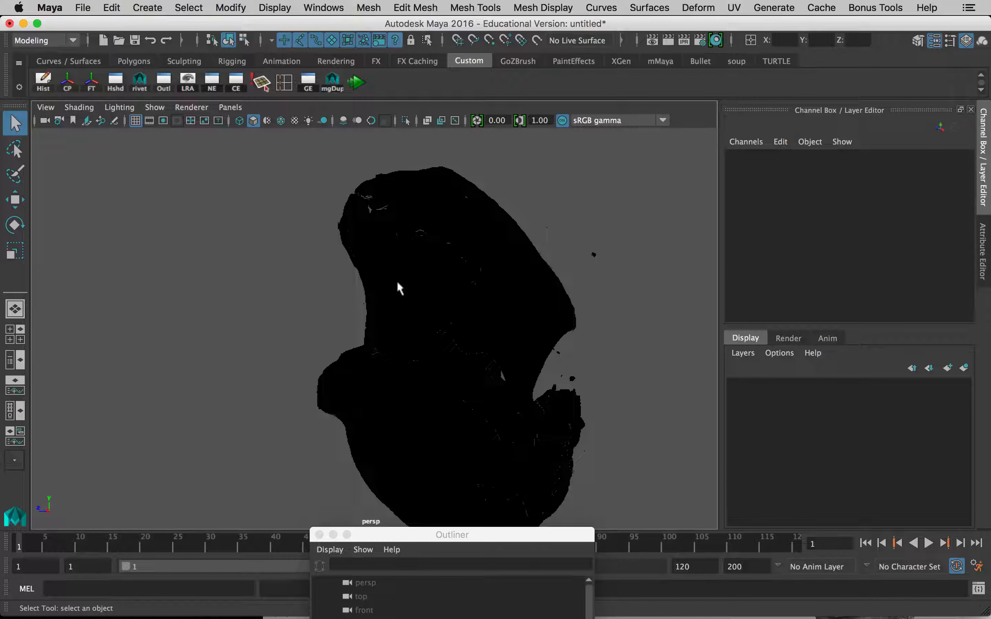
mouse_move(587, 423)
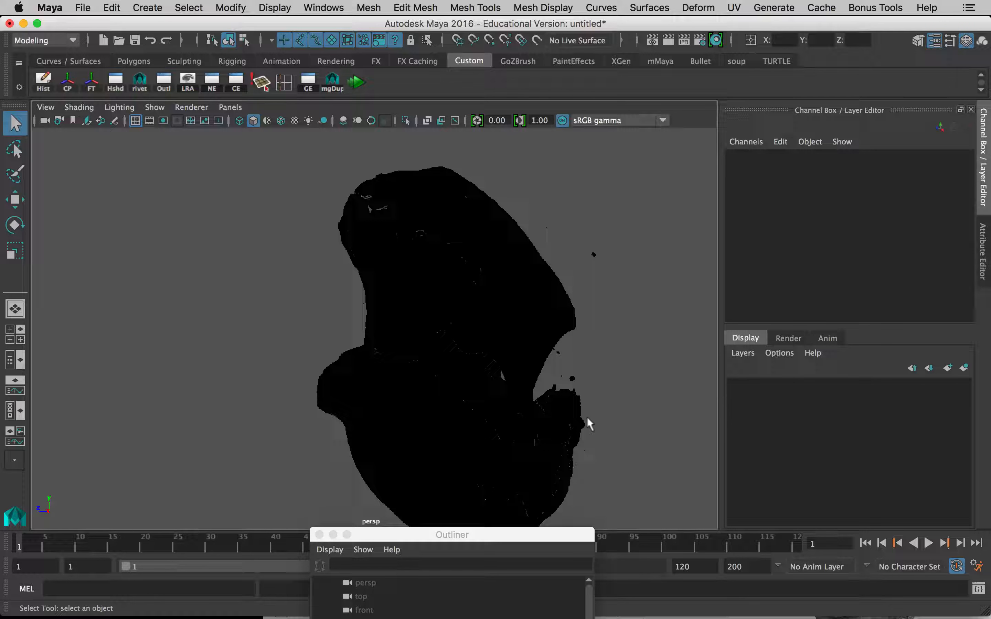
mouse_move(575, 284)
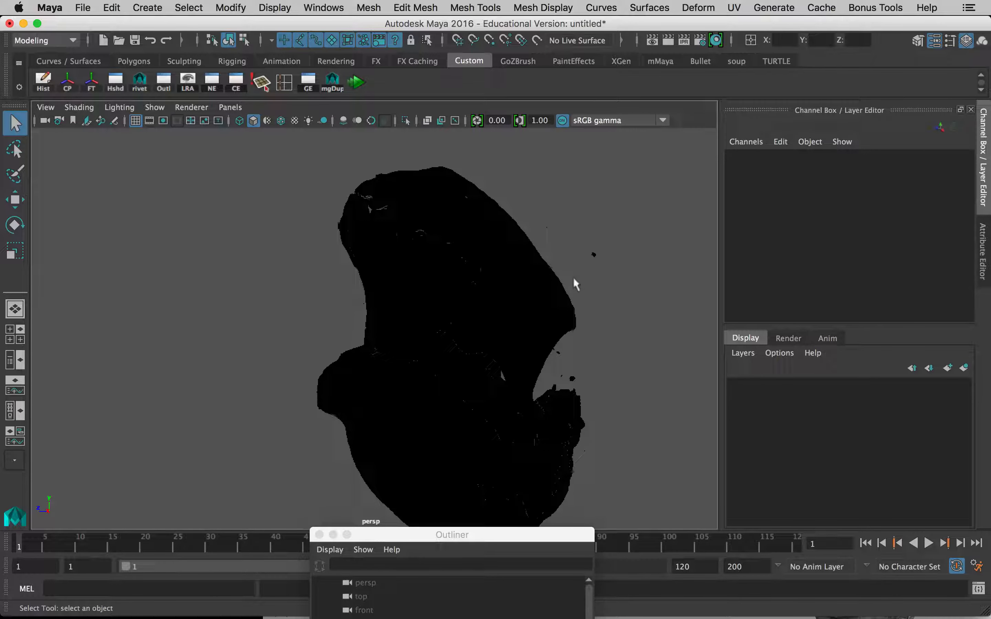
left_click_drag(575, 284, 522, 362)
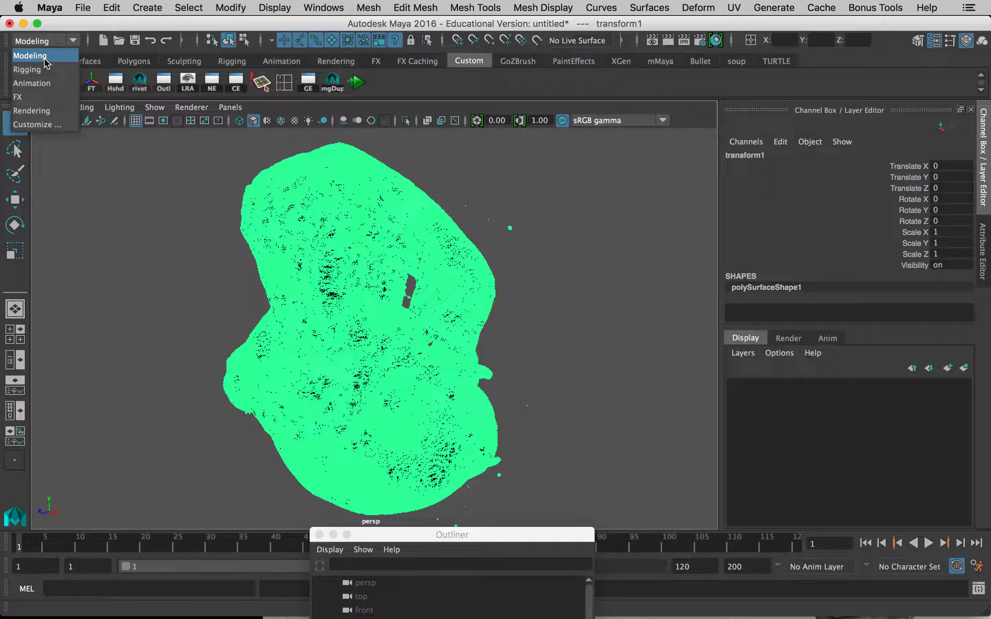
Step: Reverse the bone mesh normals via Mesh Display so the skull shades gray instead of black
left_click(31, 55)
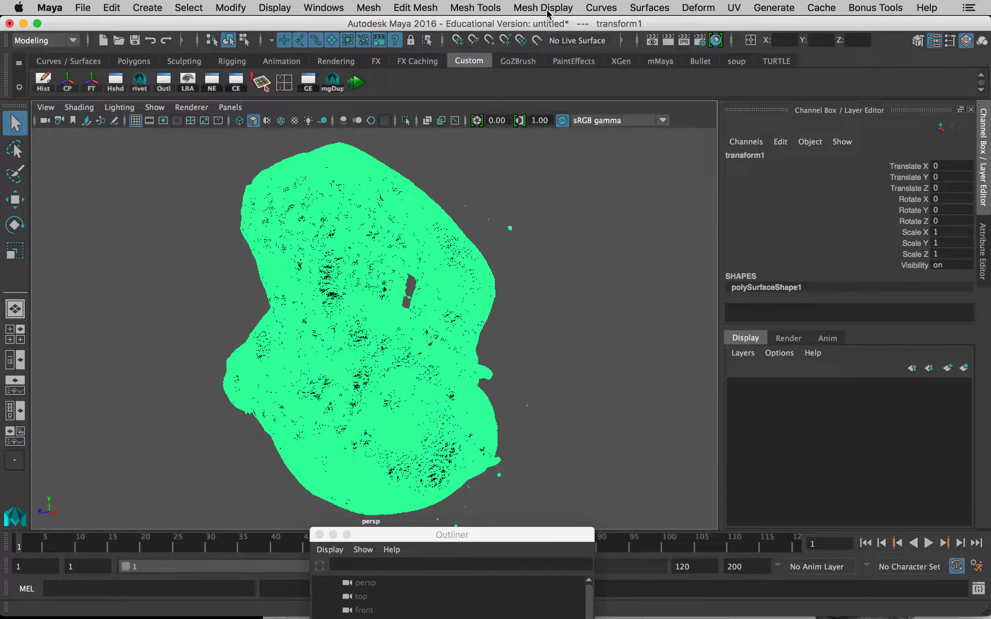
left_click(542, 8)
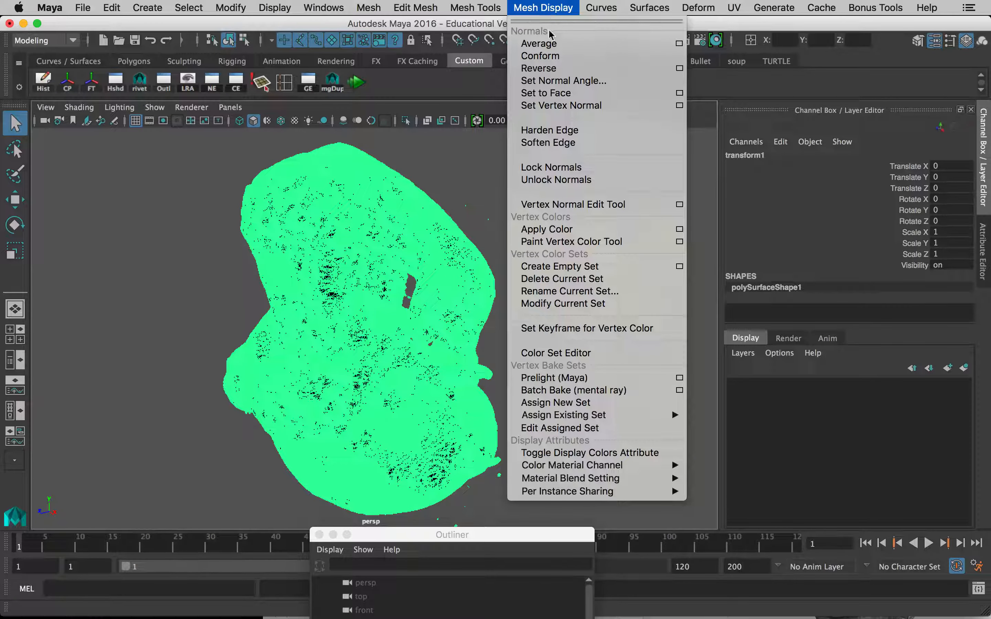
left_click(538, 68)
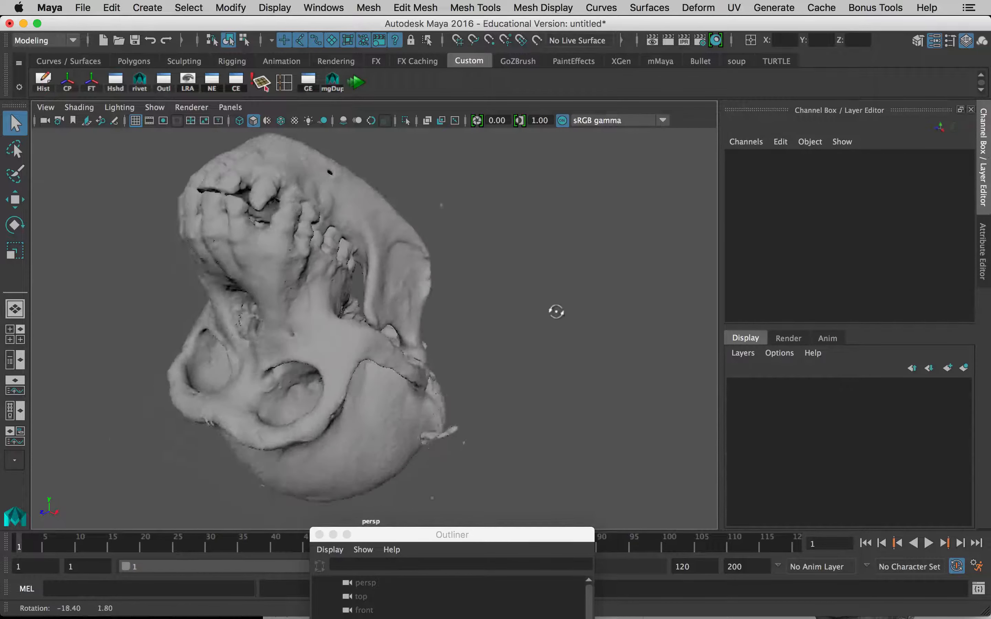
left_click_drag(556, 311, 513, 302)
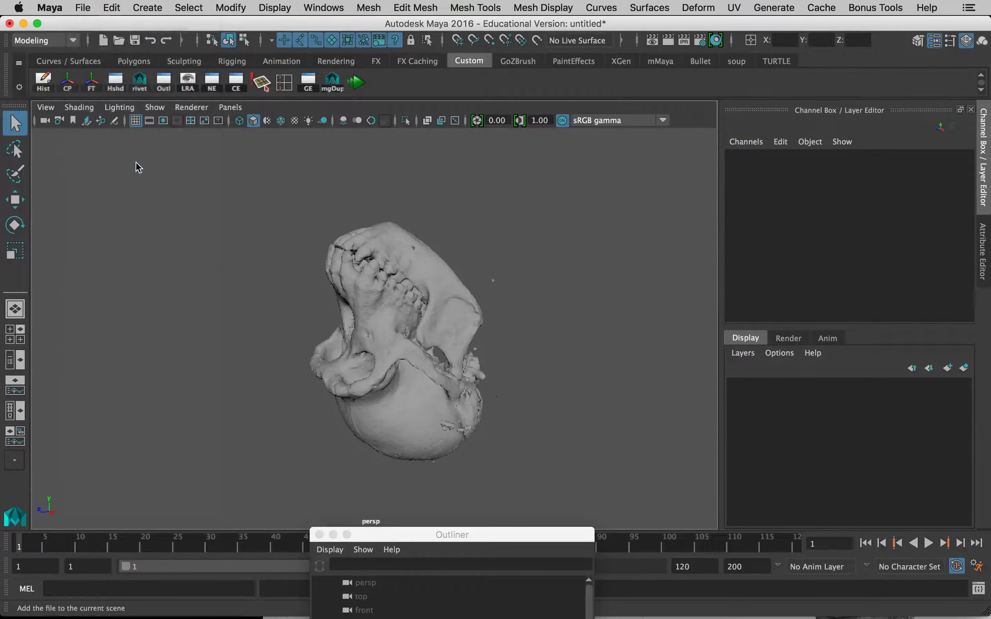
Step: Import adult_chimp_skin_3_skin.stl into the scene
left_click(82, 8)
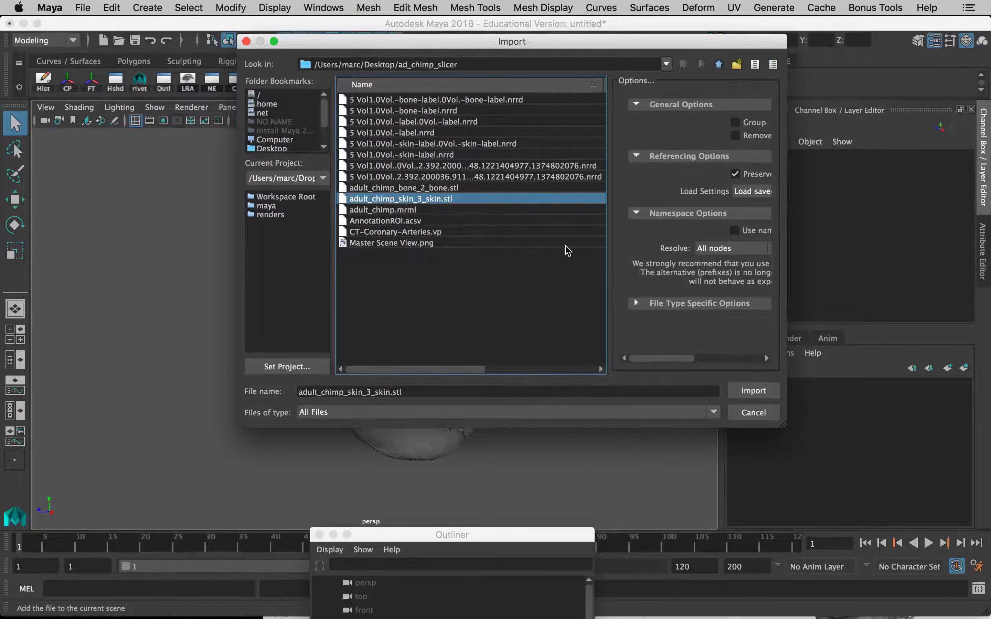
left_click(752, 391)
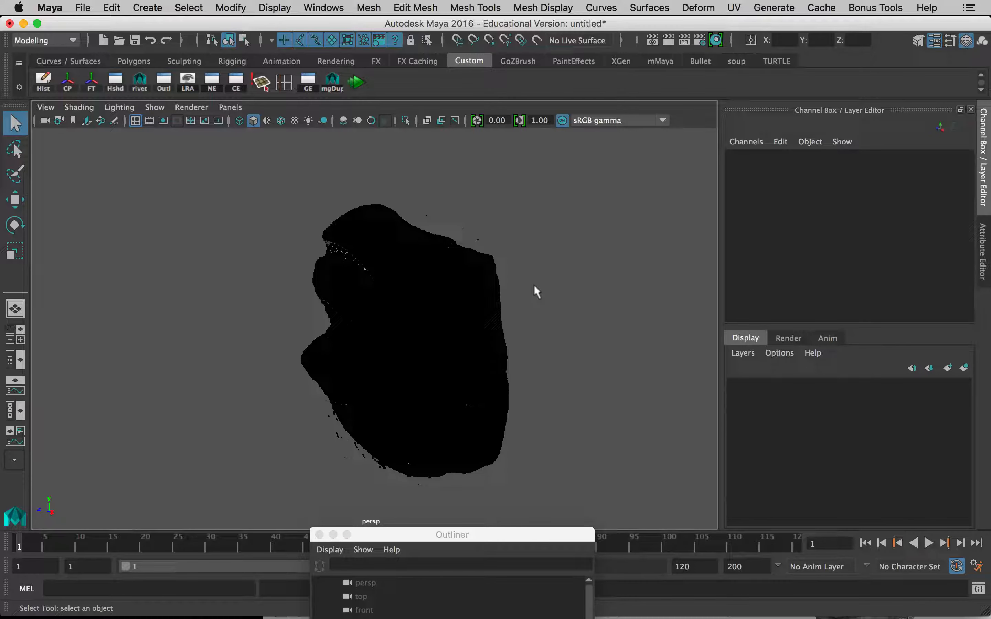
Step: Select the black skin mesh and reverse its normals so it shades gray
left_click(392, 315)
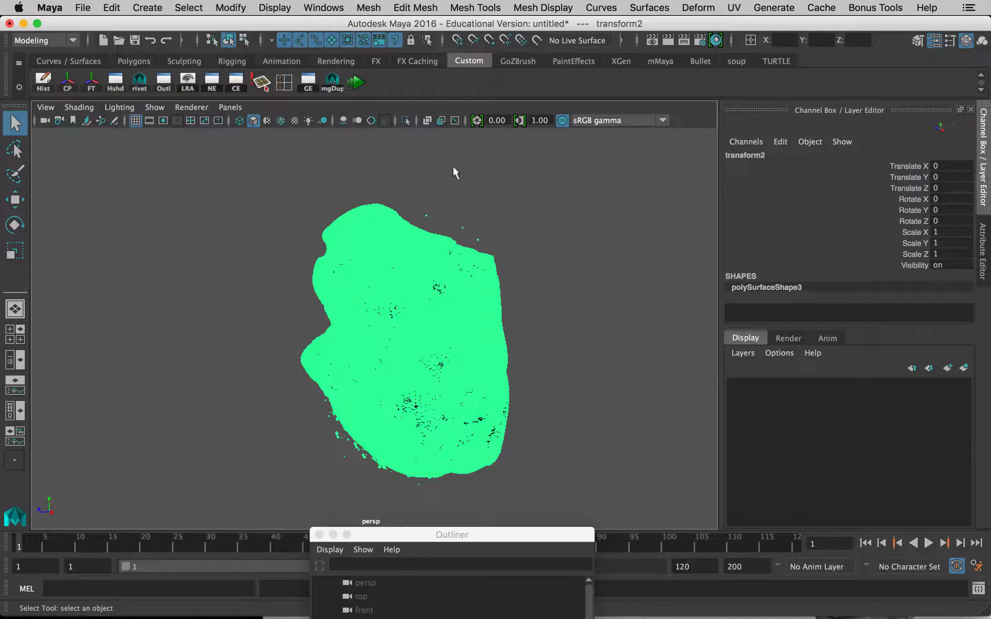
left_click(542, 8)
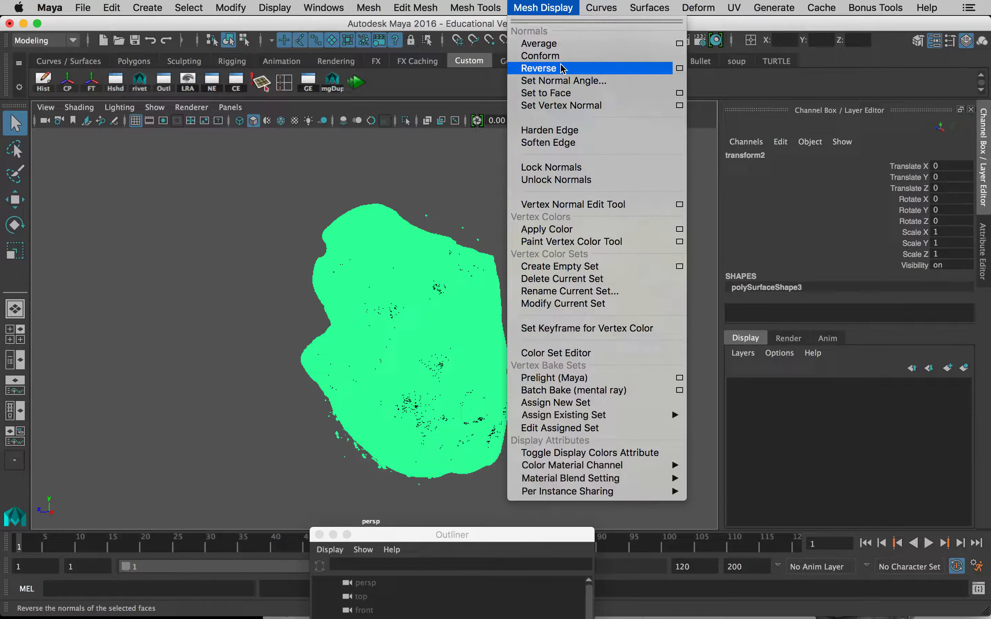
left_click(538, 68)
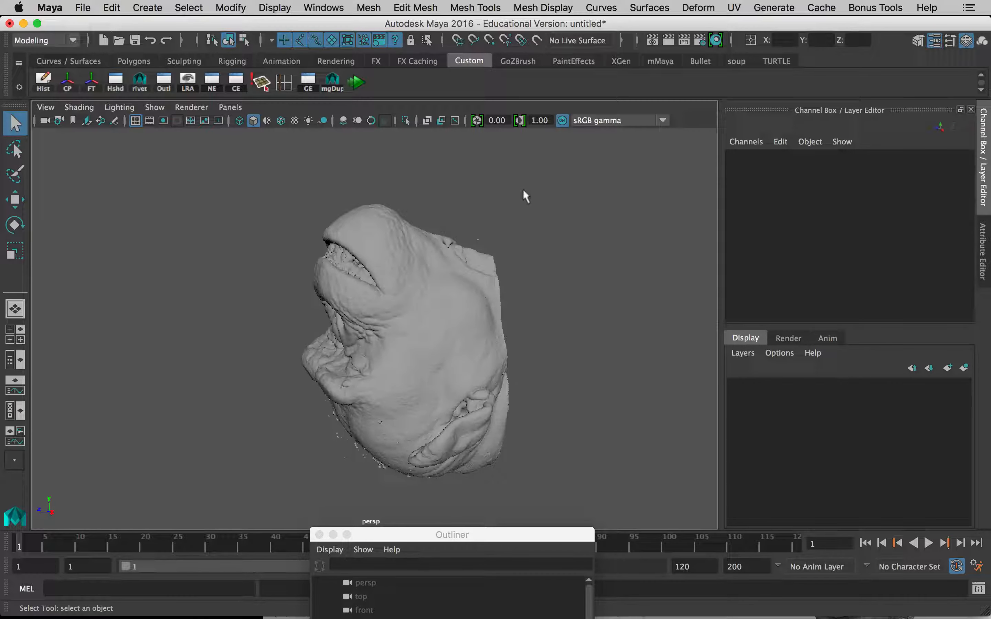
mouse_move(487, 232)
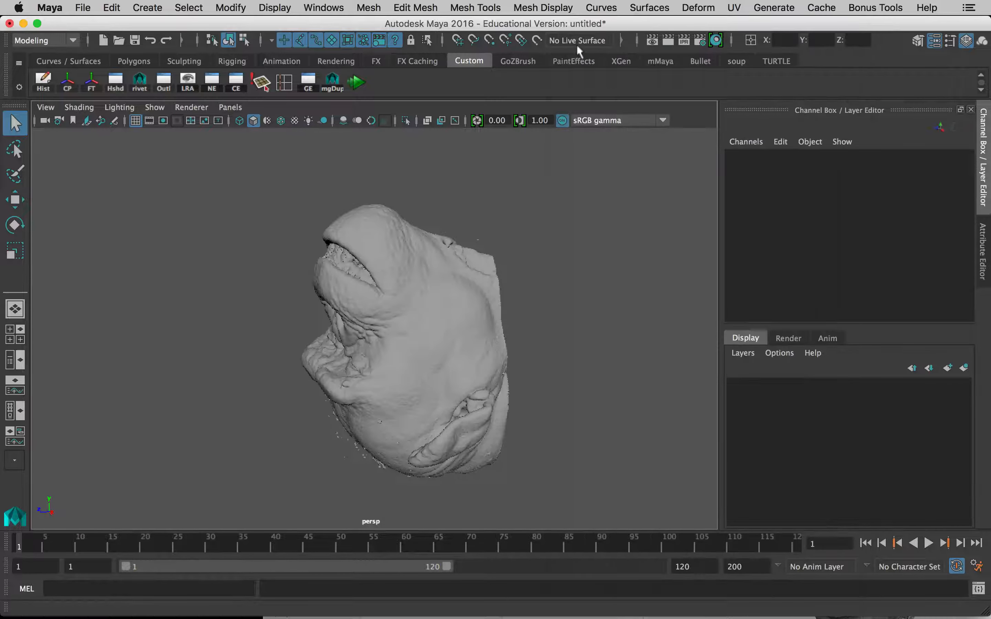
Step: In the Outliner, expand the skin import node and pull transform2 out to the root
left_click(322, 8)
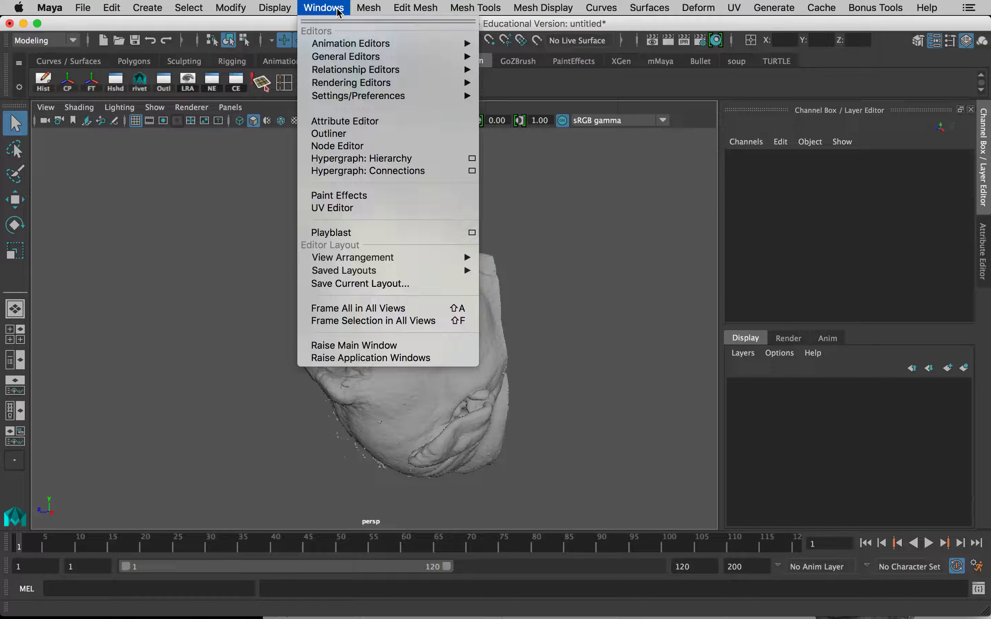
left_click(328, 134)
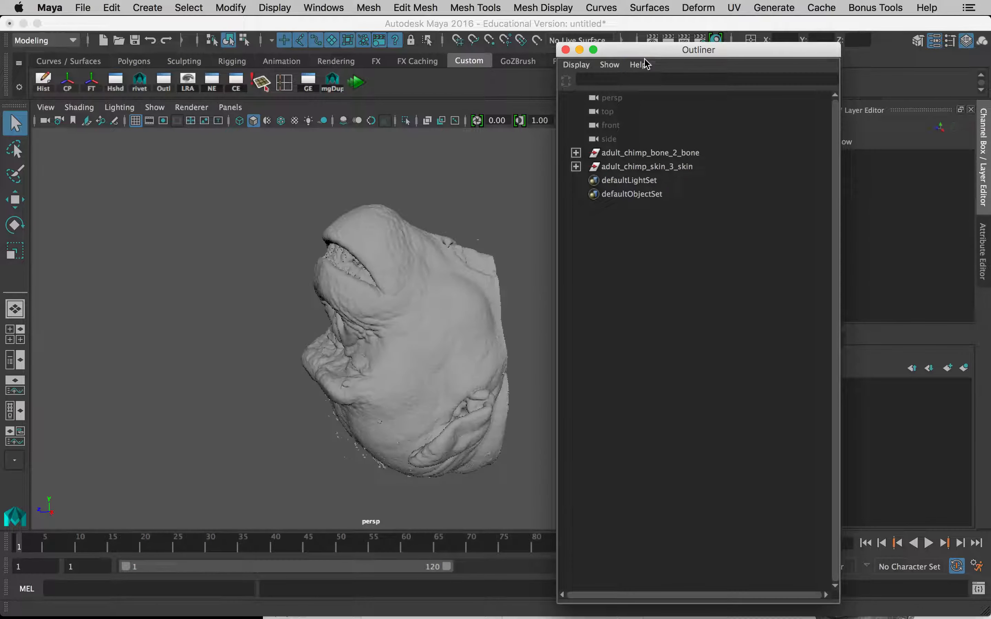
left_click(647, 152)
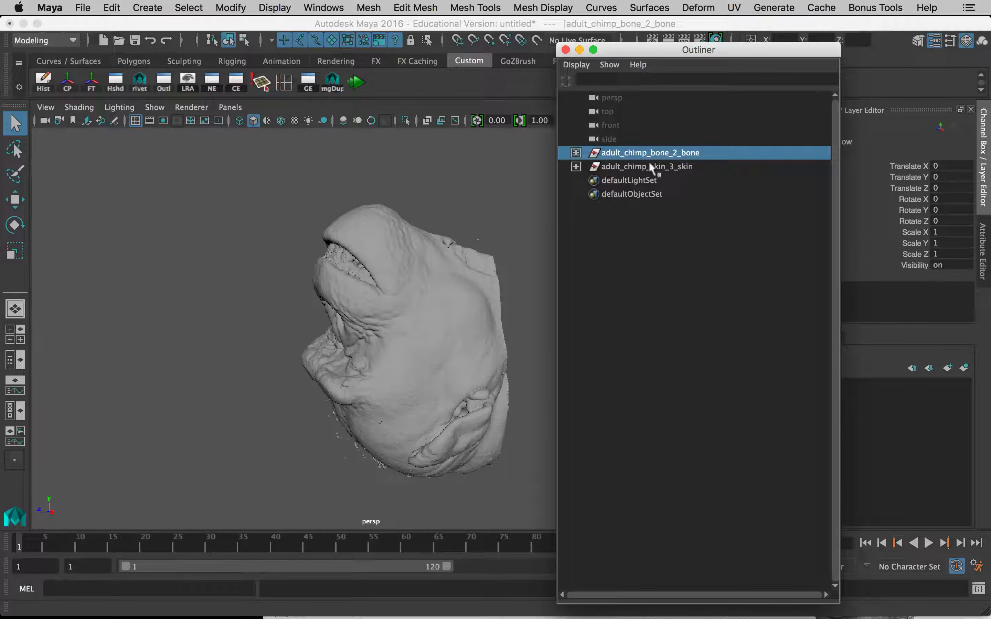
left_click(646, 166)
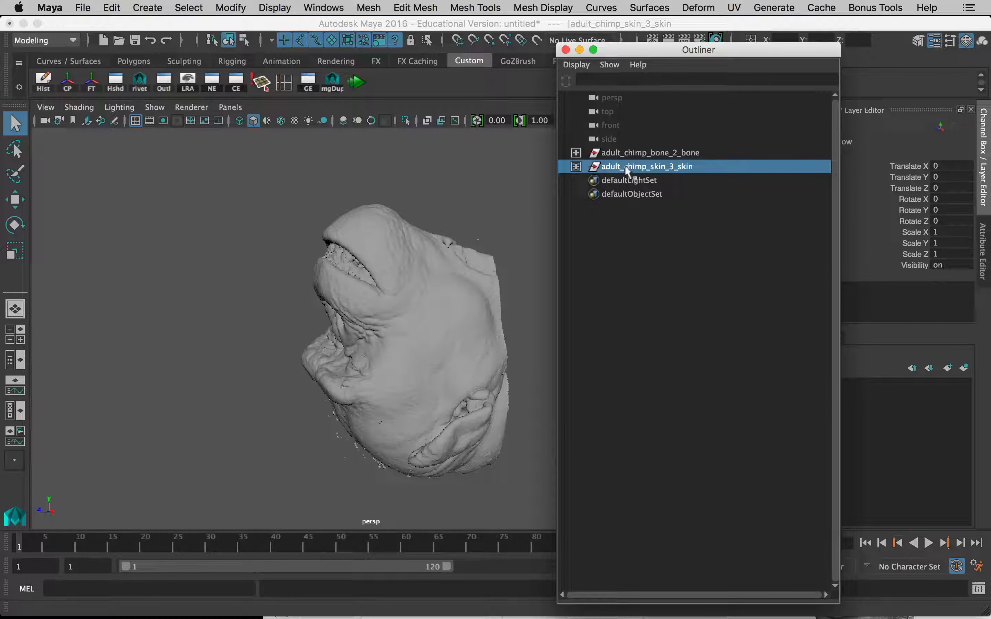
mouse_move(467, 251)
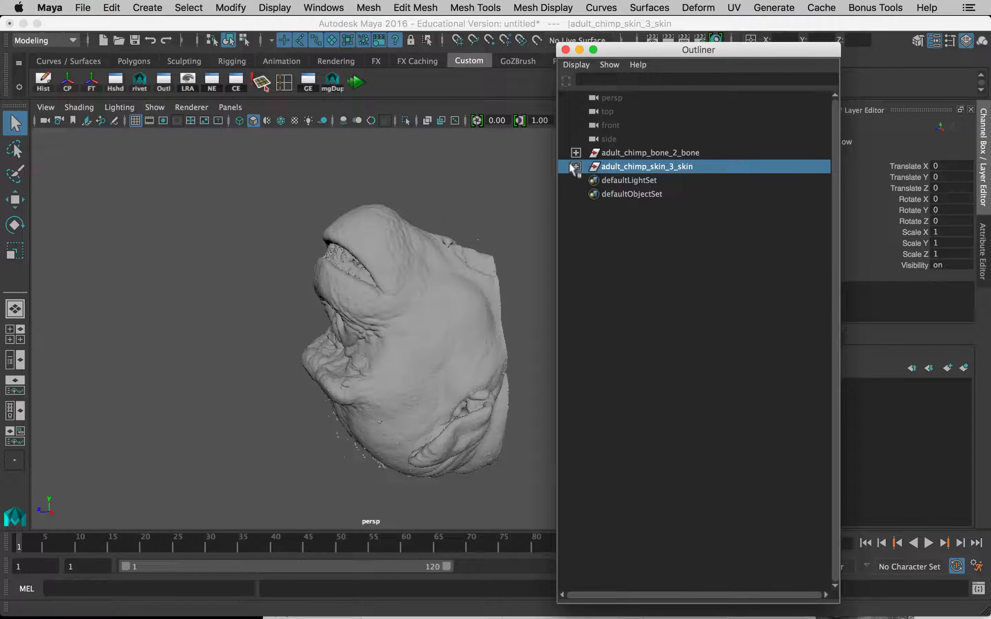
left_click(575, 167)
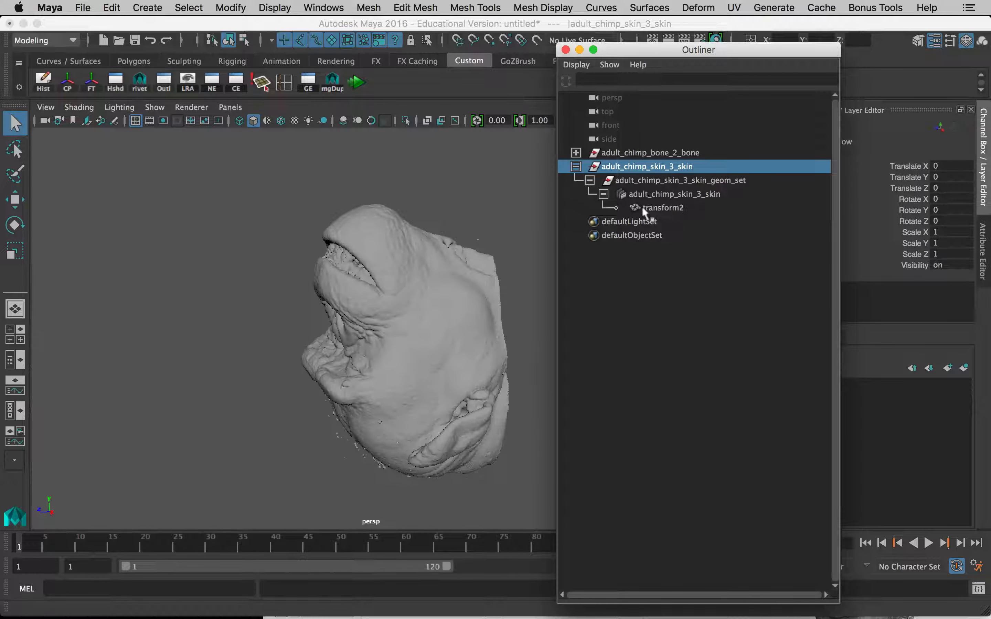
left_click(662, 207)
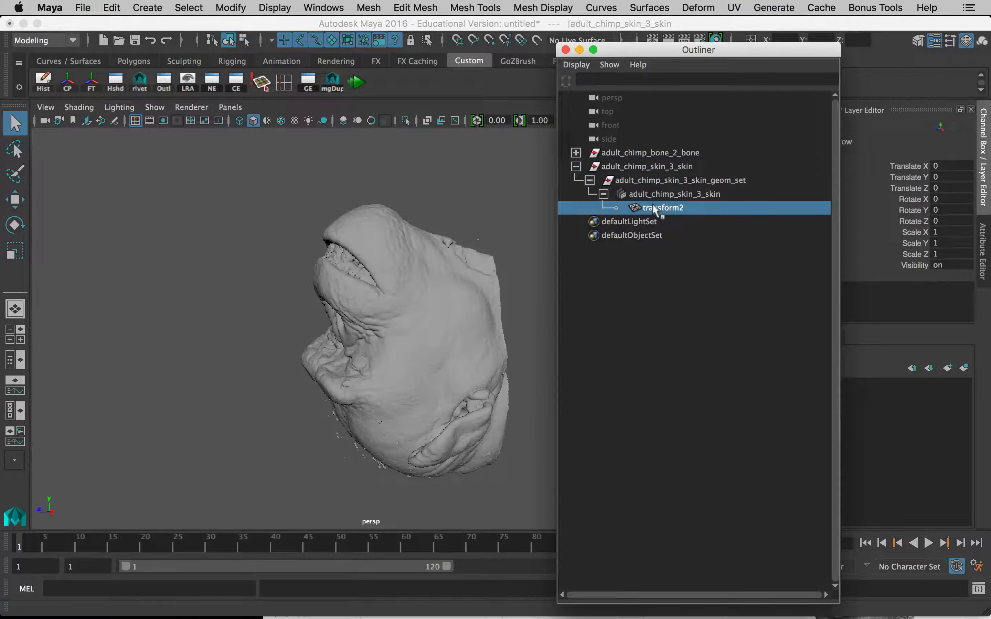
left_click(662, 208)
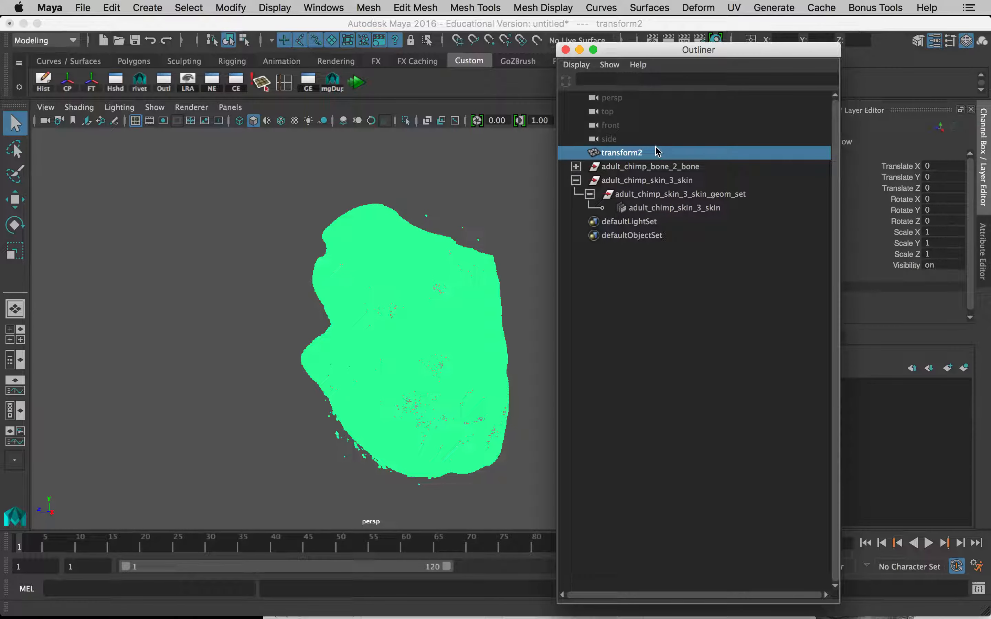
Step: Remove the empty skin import node and pull transform1 out of the bone node
left_click(644, 180)
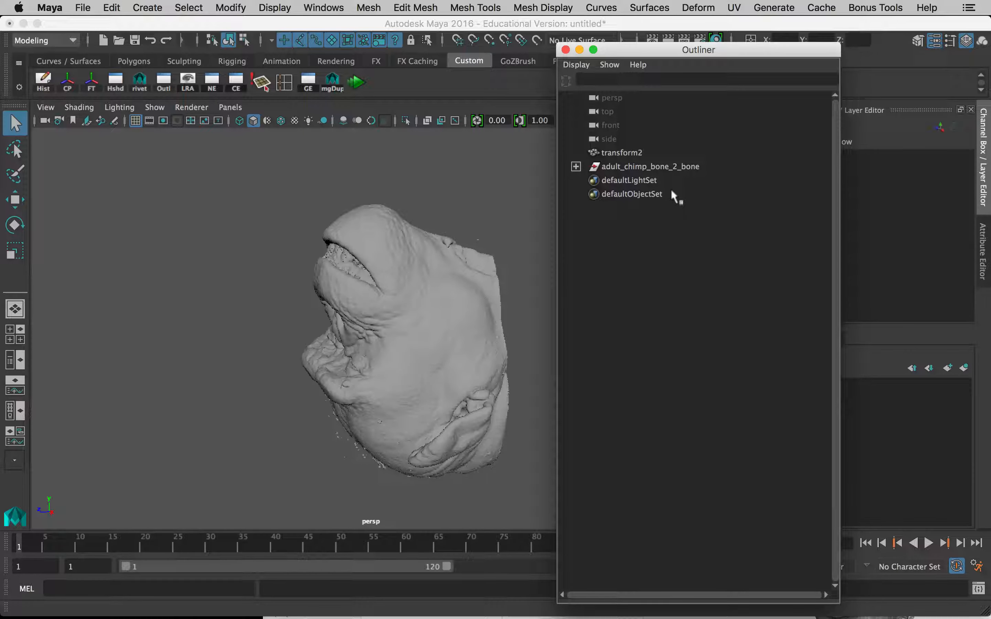
left_click(575, 167)
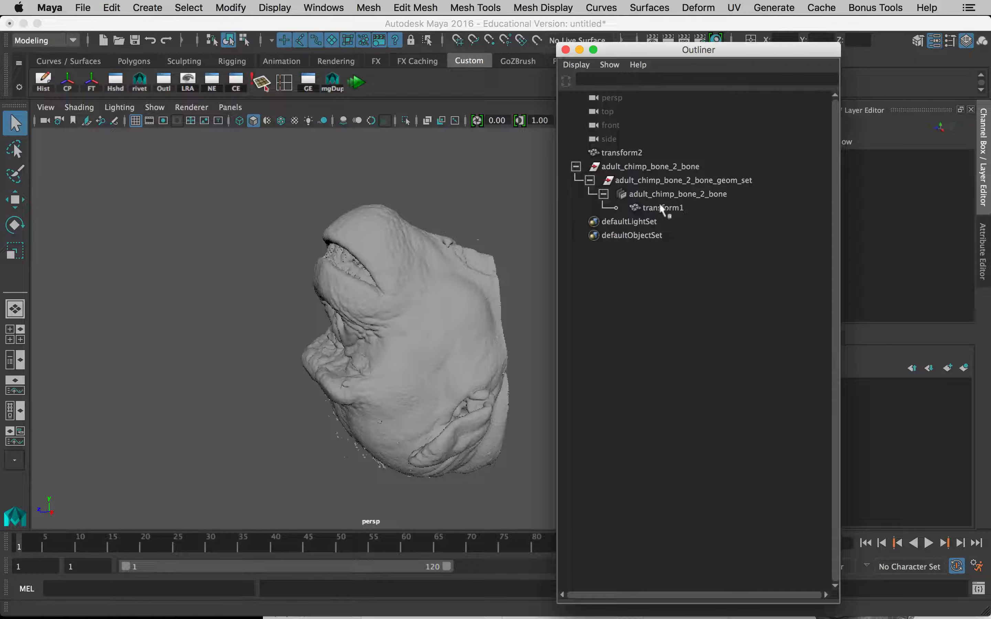
left_click(661, 207)
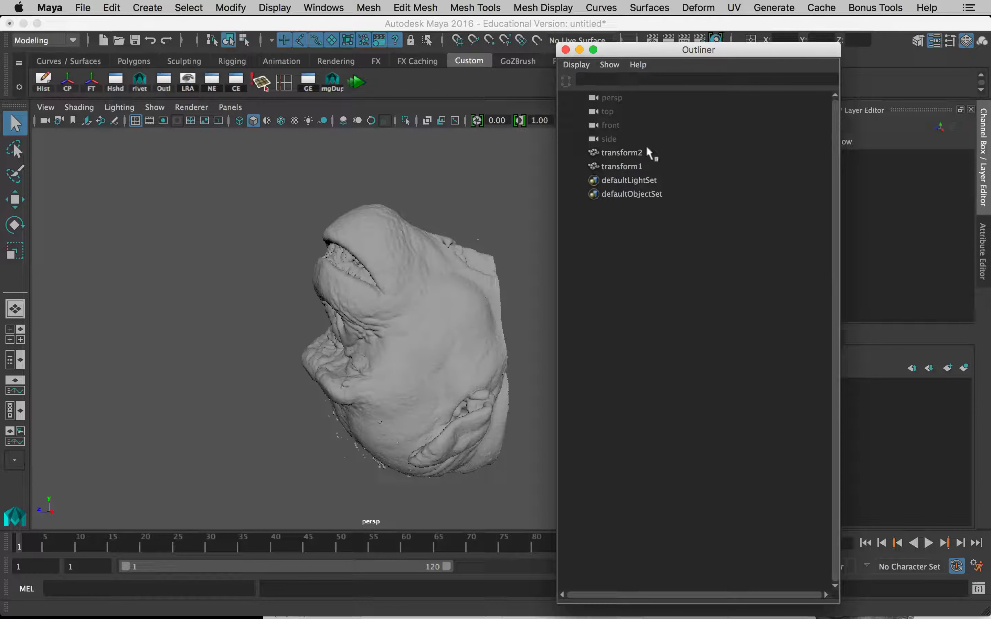
left_click(622, 152)
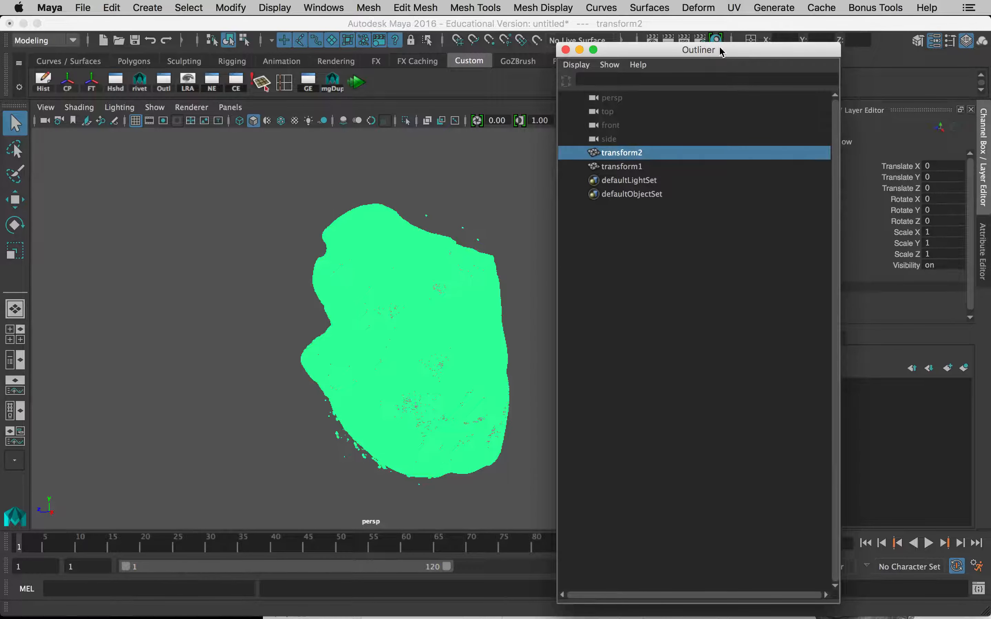
Step: Rename transform2 to adult_chimp_skin and transform1 to adult_chimp_bone in the Outliner
left_click_drag(698, 50, 541, 33)
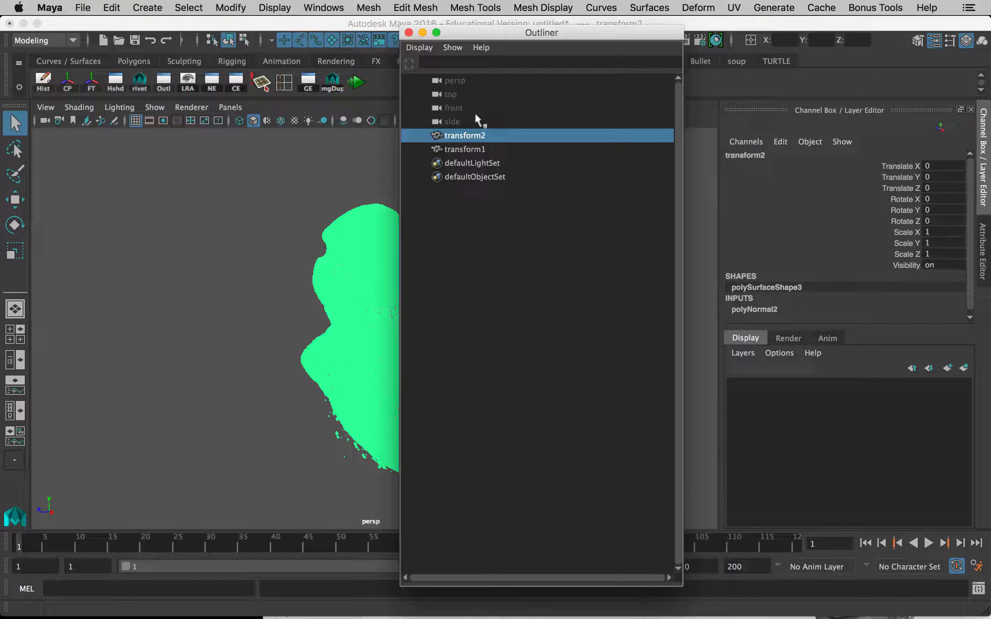
type("adult_ch")
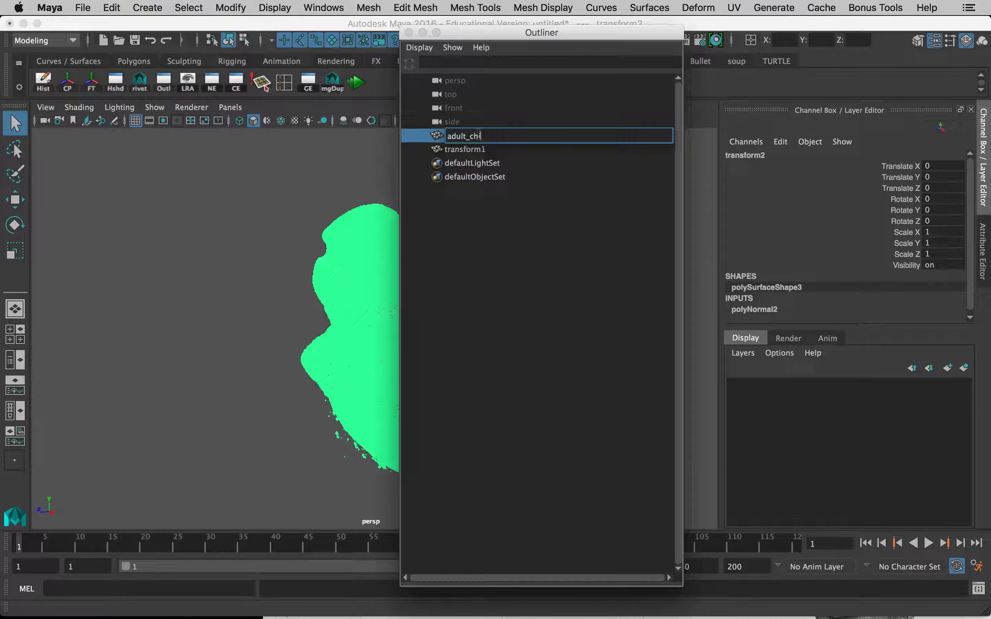
type("mp_skin")
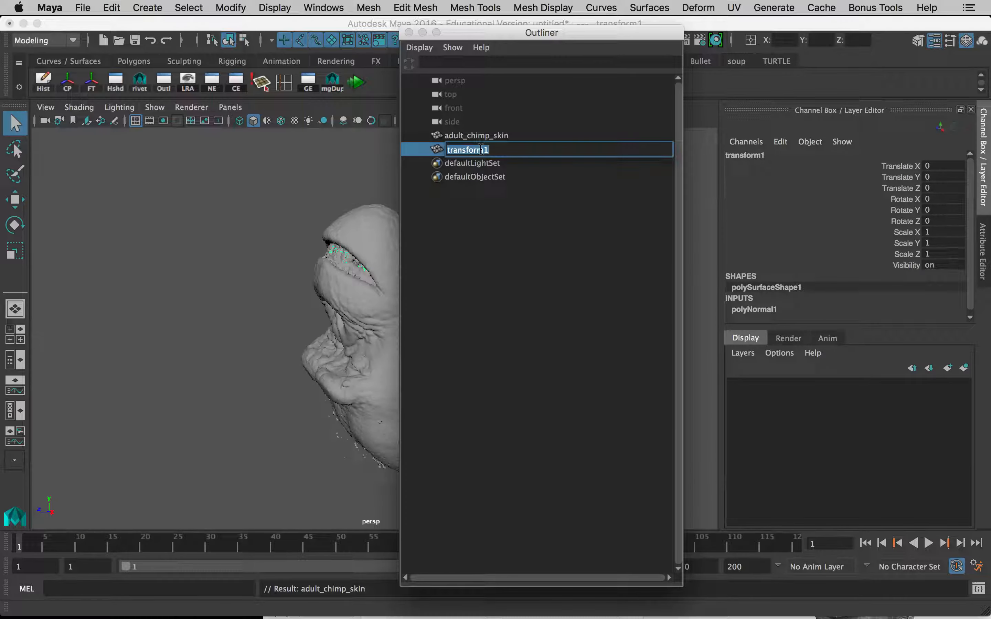
type("adult")
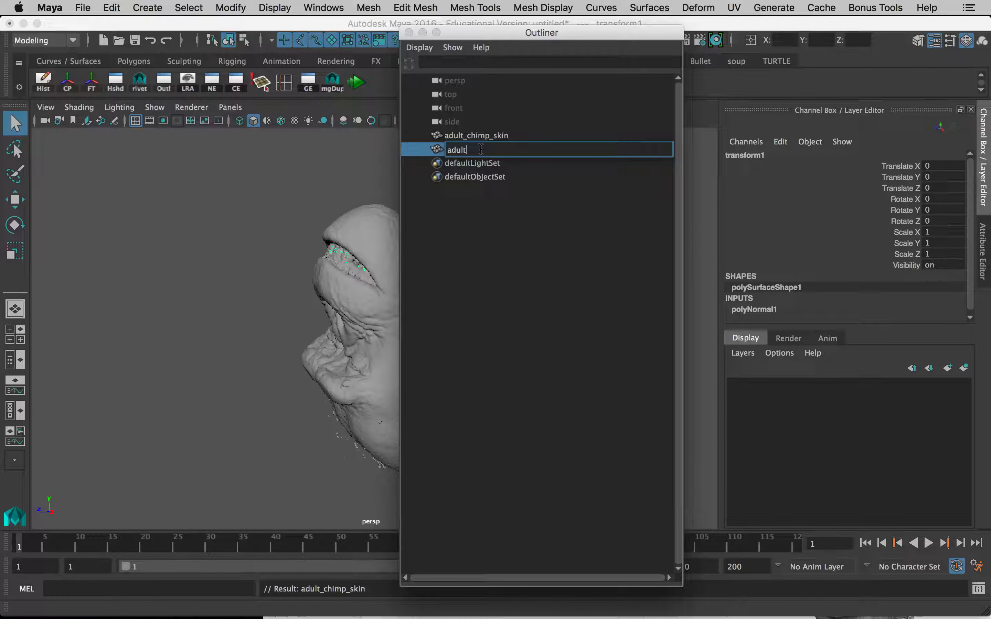
type("_chimp")
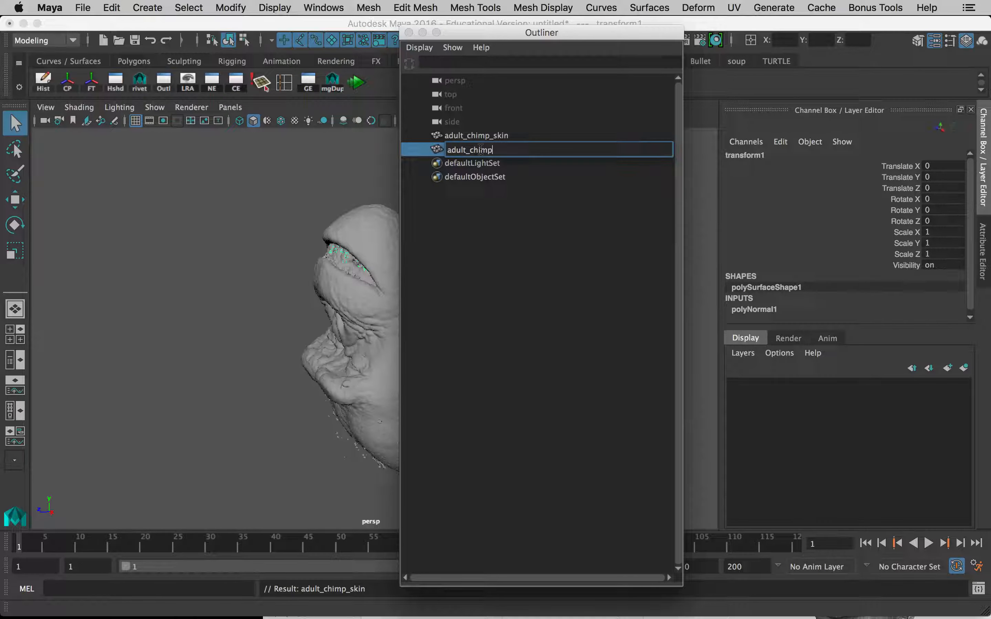
type("_bone")
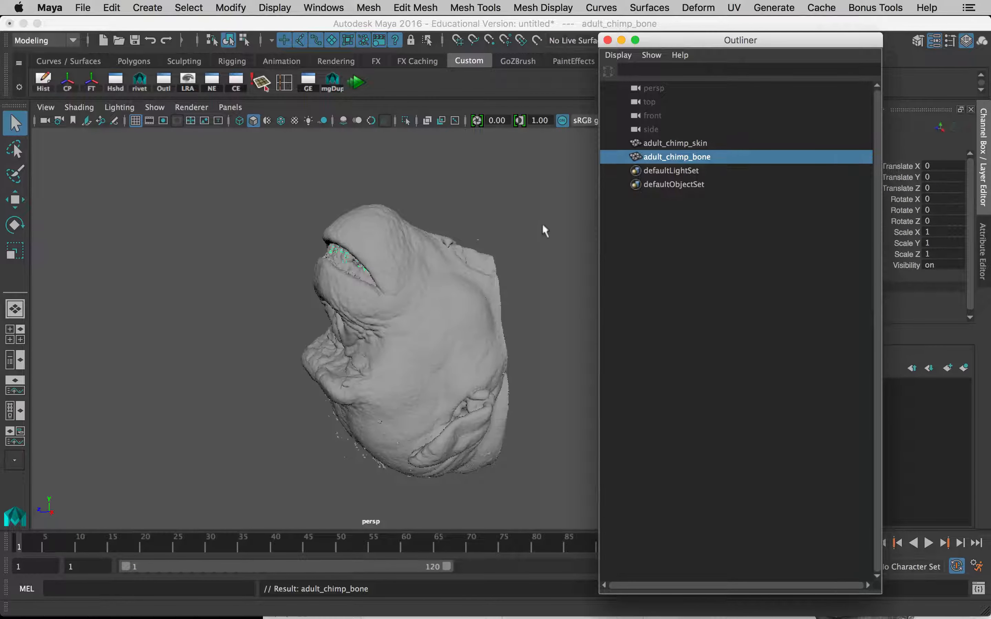
mouse_move(501, 275)
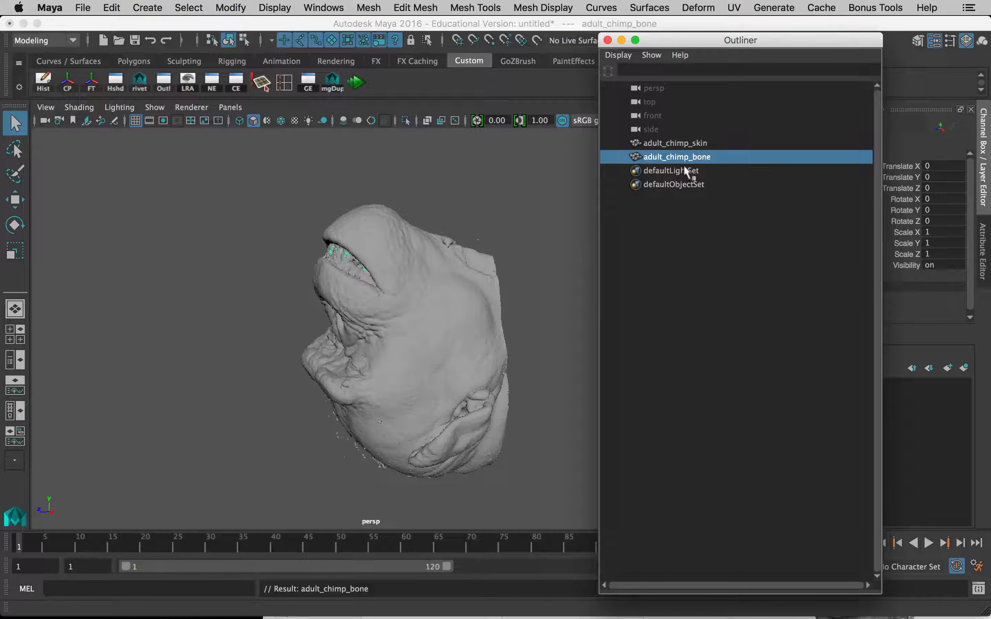
Step: Group adult_chimp_skin and adult_chimp_bone together via Edit > Group
left_click(672, 143)
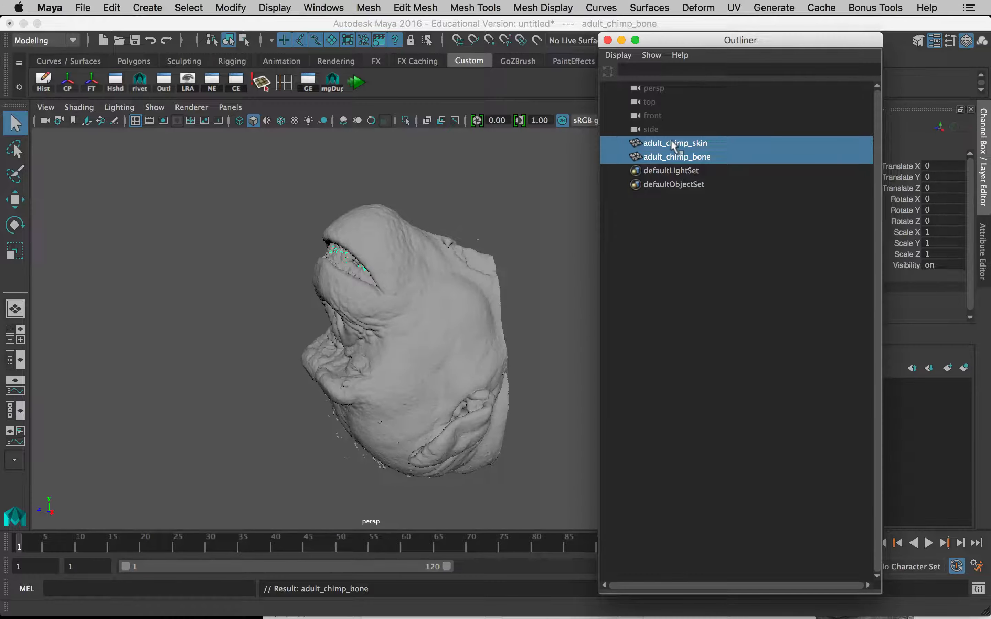
left_click(111, 8)
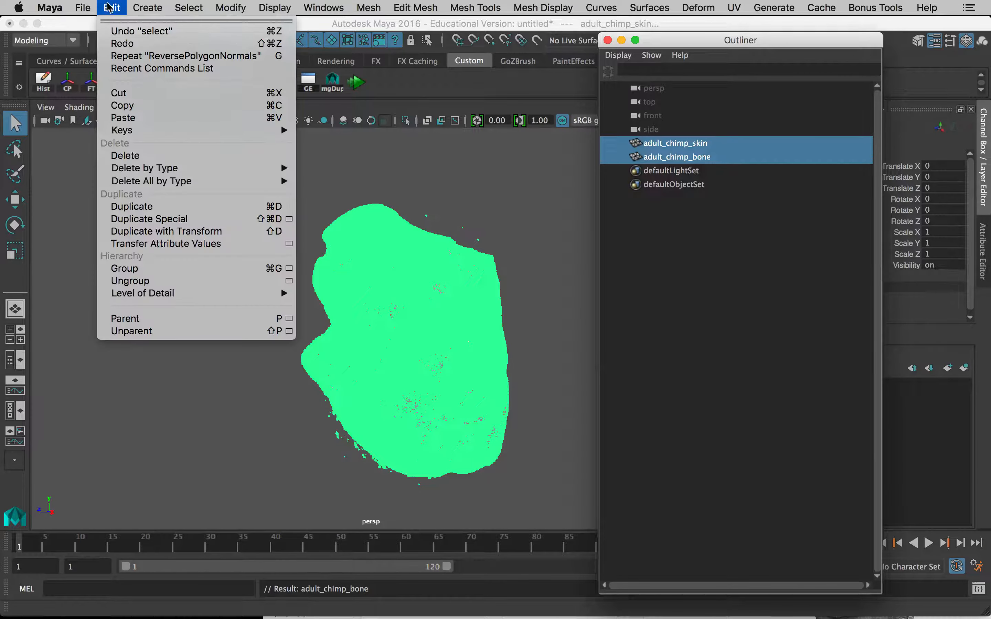
left_click(124, 269)
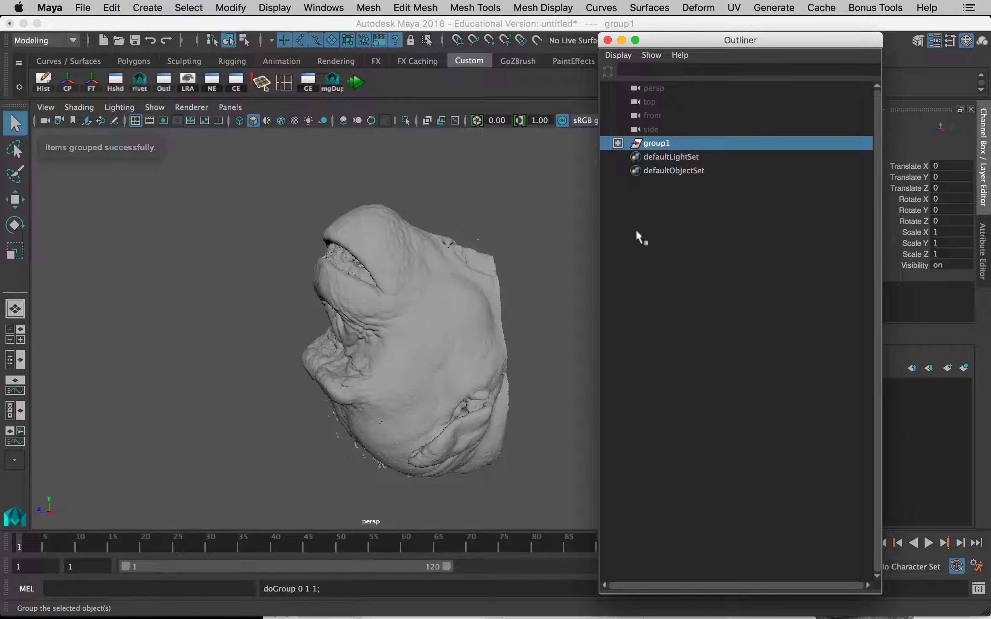
Step: Rename group1 to adult_group
double_click(657, 143)
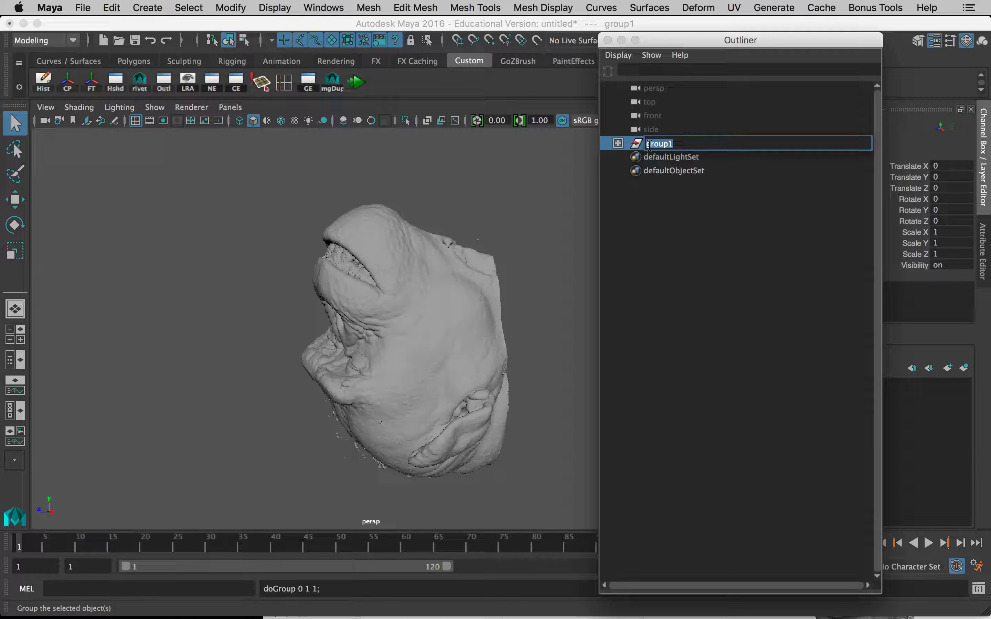
type("adult_")
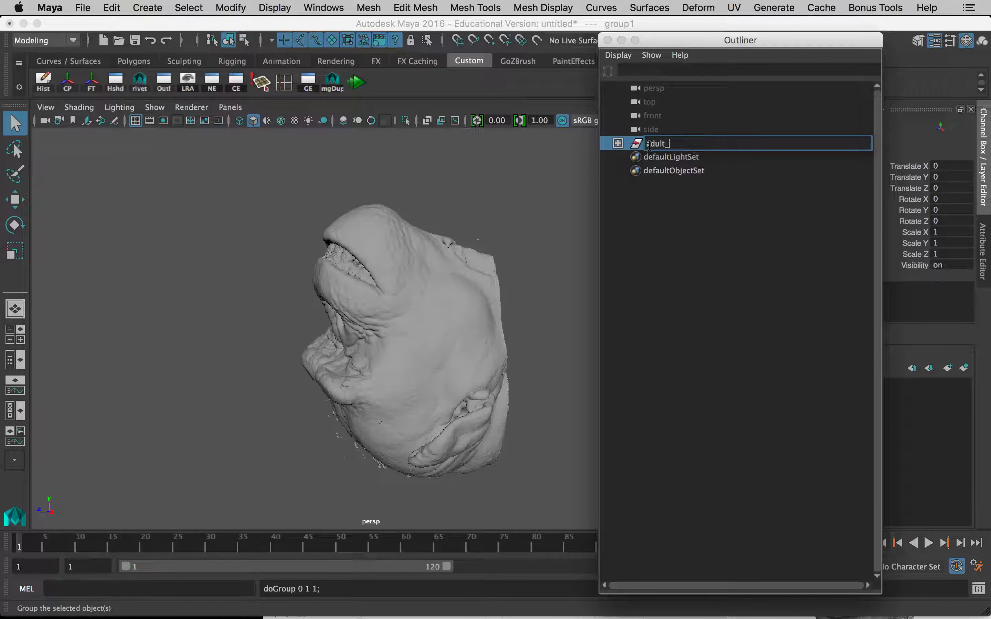
type("group")
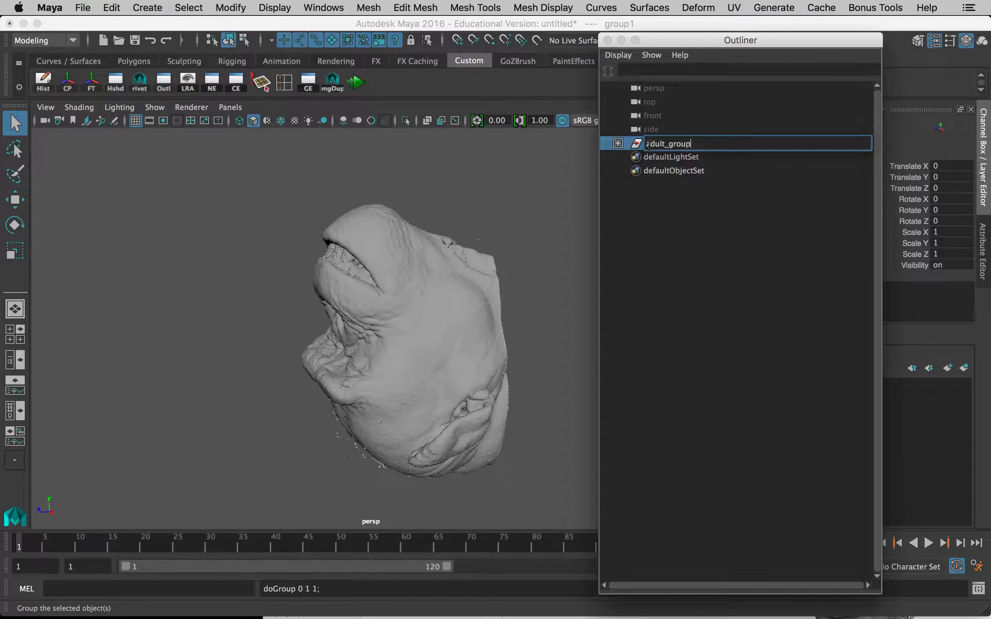
key("Return")
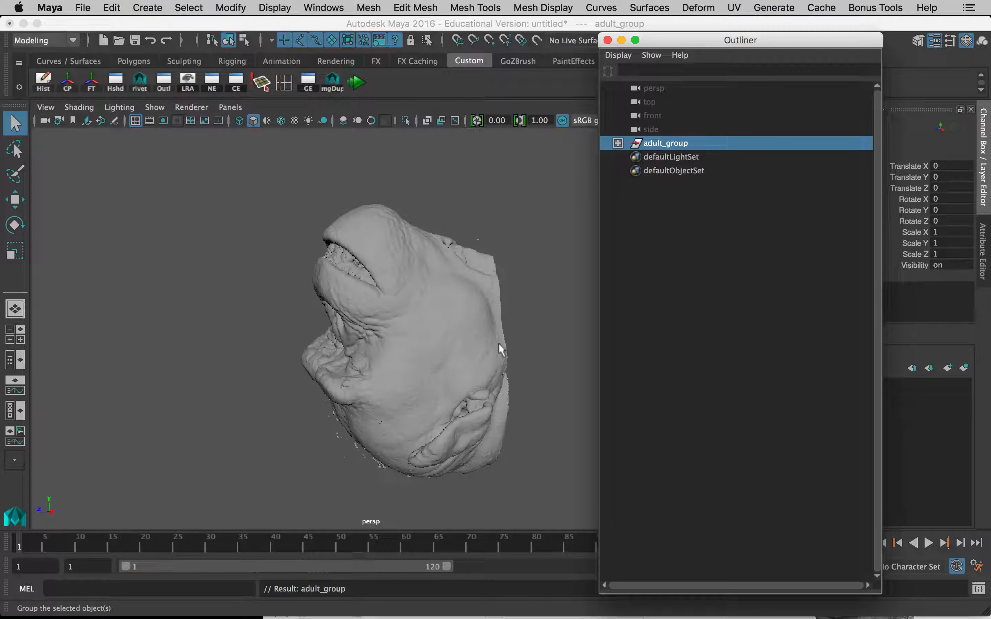
mouse_move(502, 287)
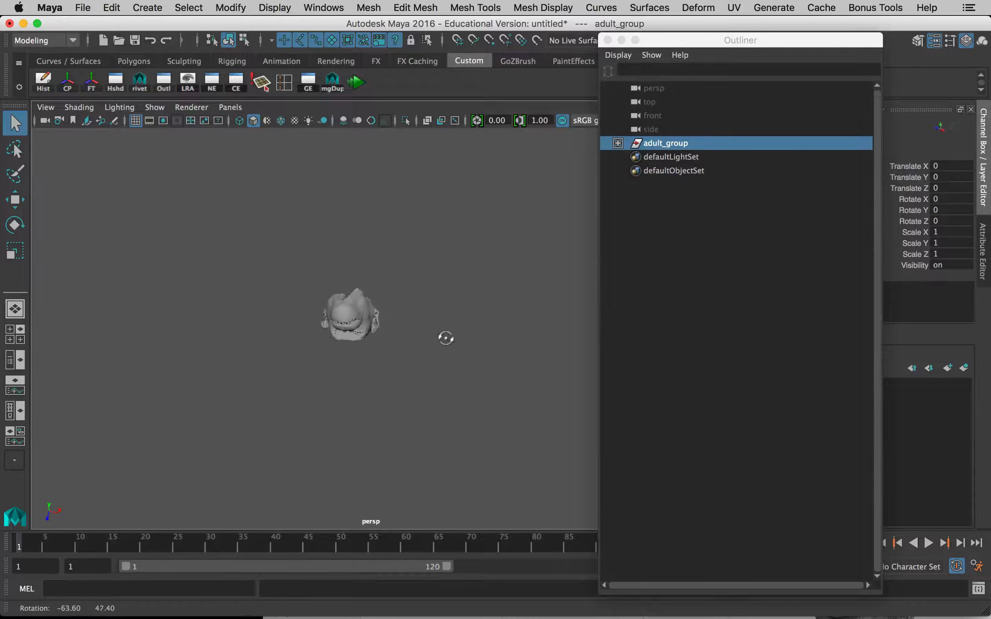
Step: Centre adult_group's pivot on the chimp head meshes via Modify > Center Pivot
left_click_drag(445, 337, 293, 287)
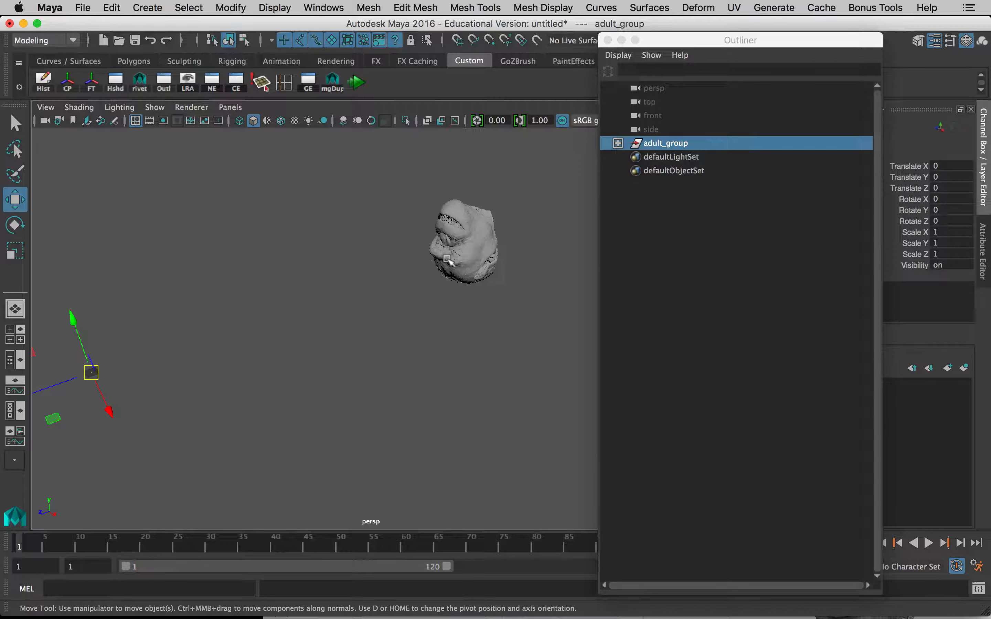
left_click(229, 8)
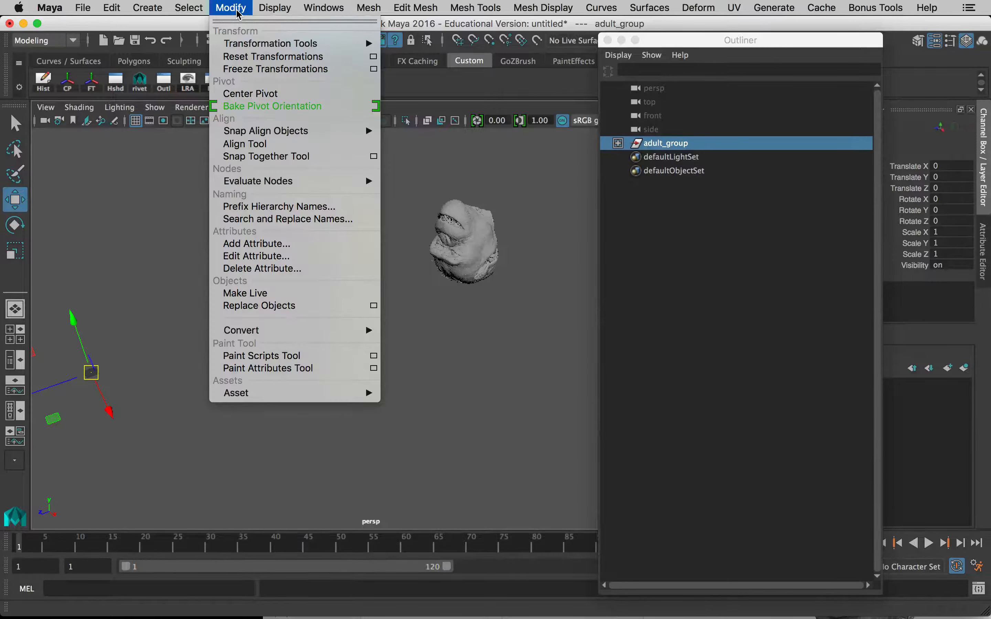
mouse_move(250, 93)
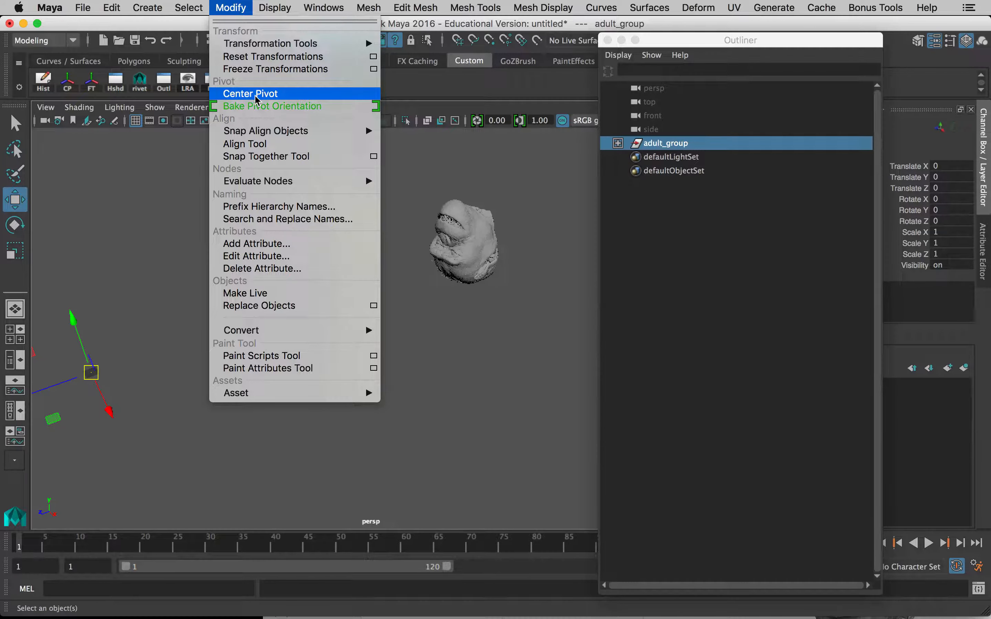
left_click(250, 94)
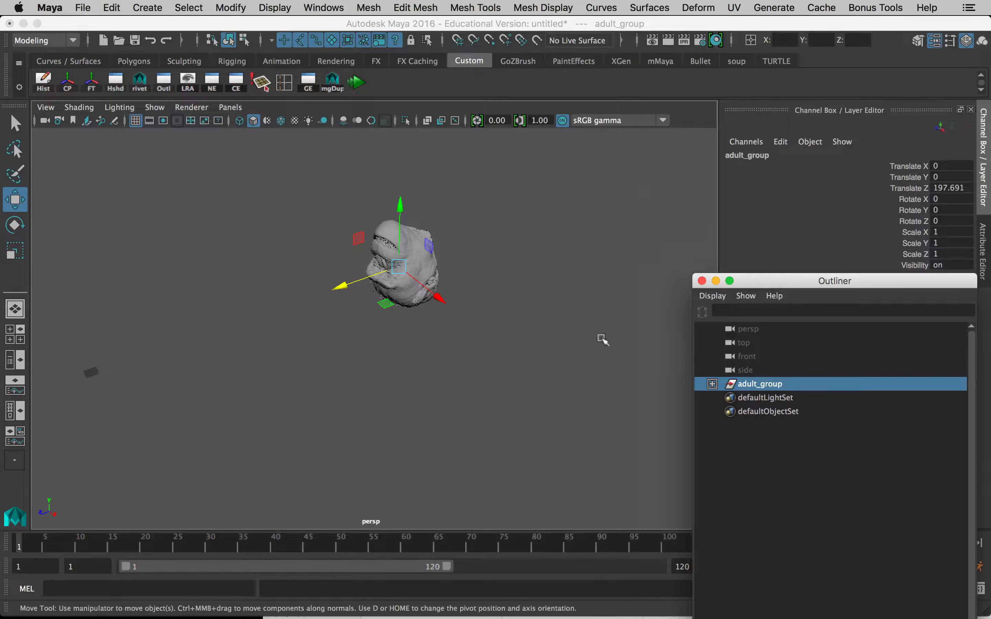
mouse_move(104, 344)
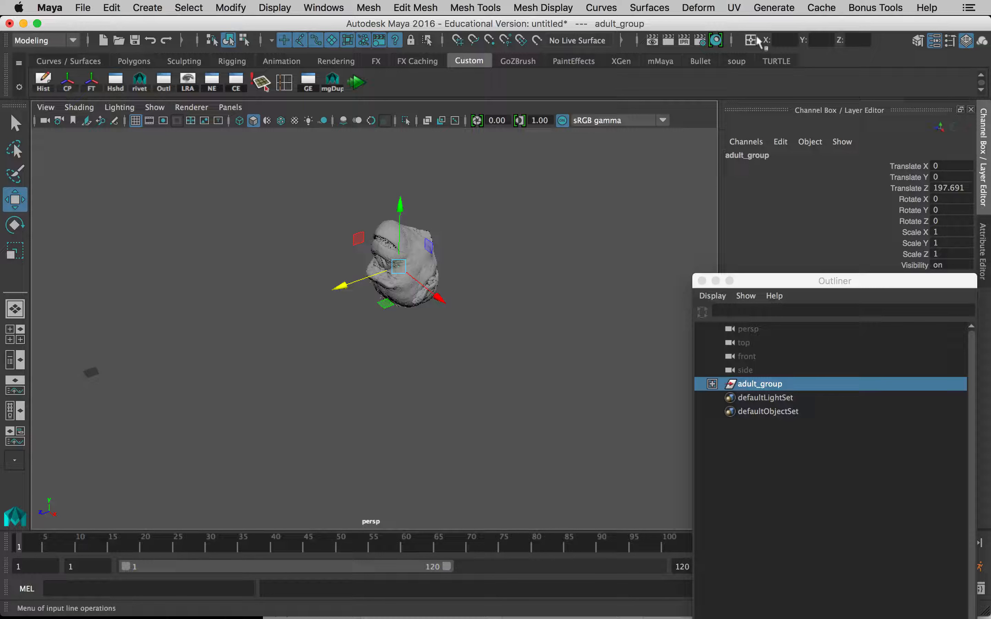
Step: Switch the input line to Absolute transform and enter 0 for X, Y and Z
left_click(751, 41)
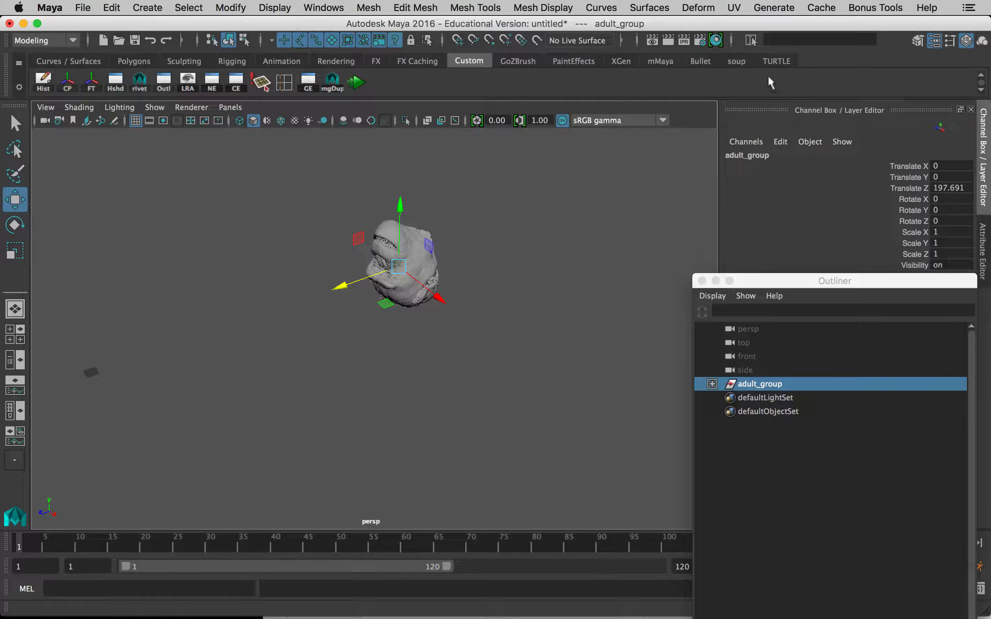
left_click(751, 40)
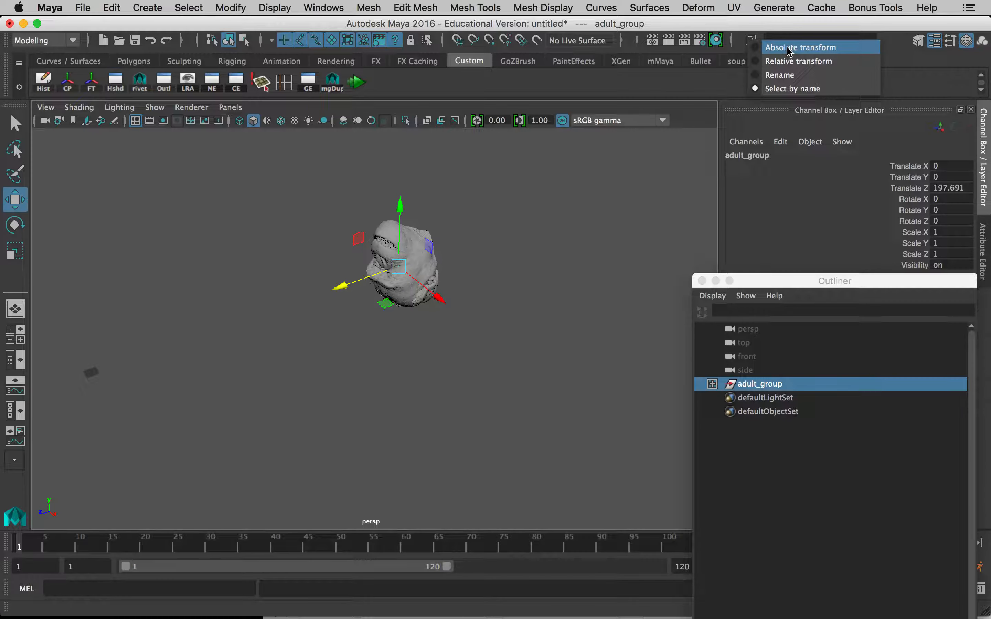
left_click(800, 47)
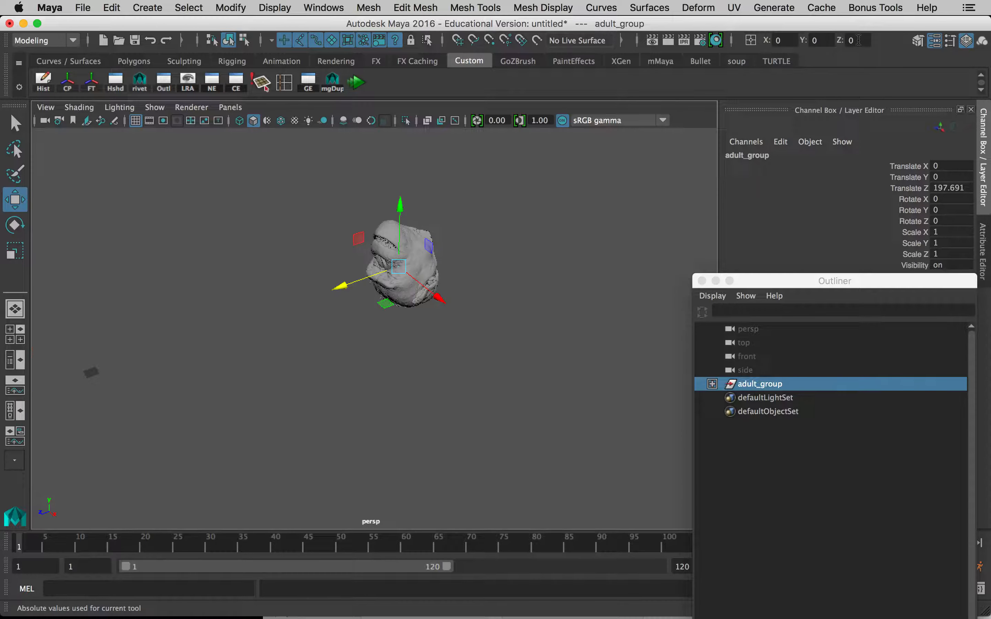
left_click_drag(398, 266, 92, 373)
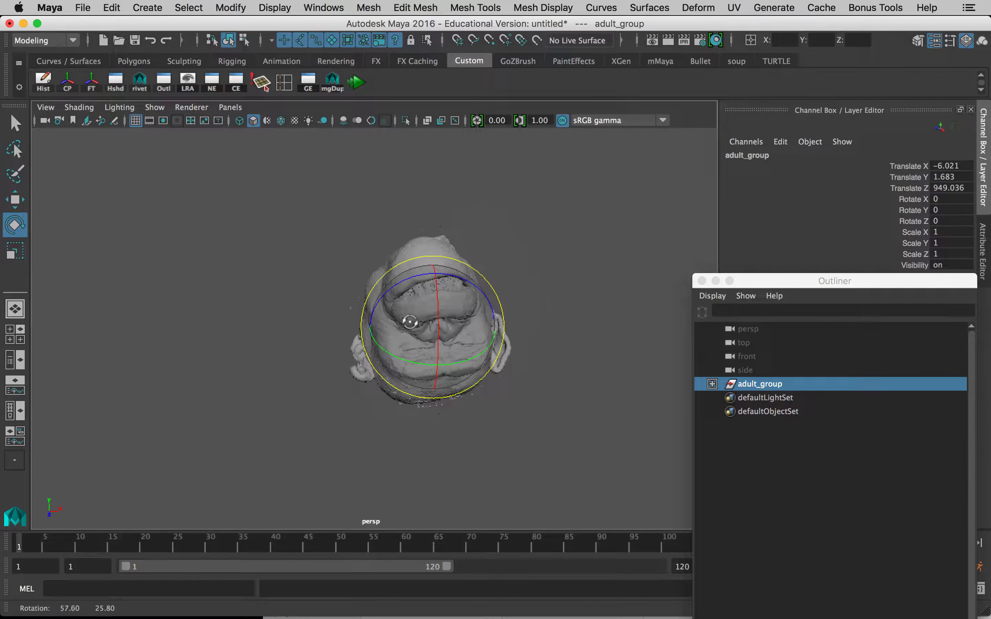
Step: Rotate adult_group around X to -123.82 degrees so the head tips upright
left_click_drag(411, 322, 429, 363)
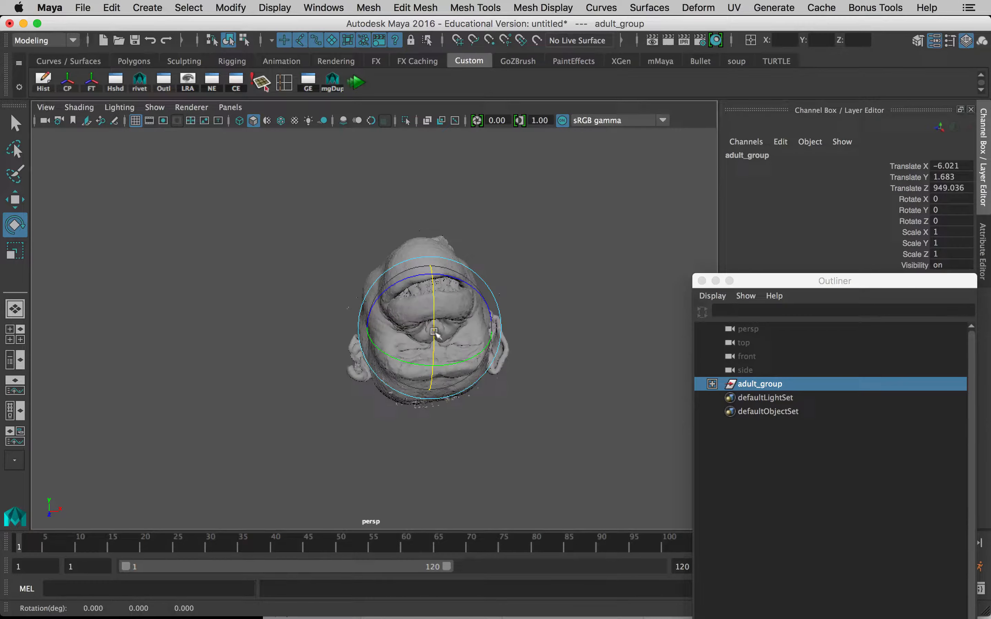
left_click_drag(434, 331, 434, 314)
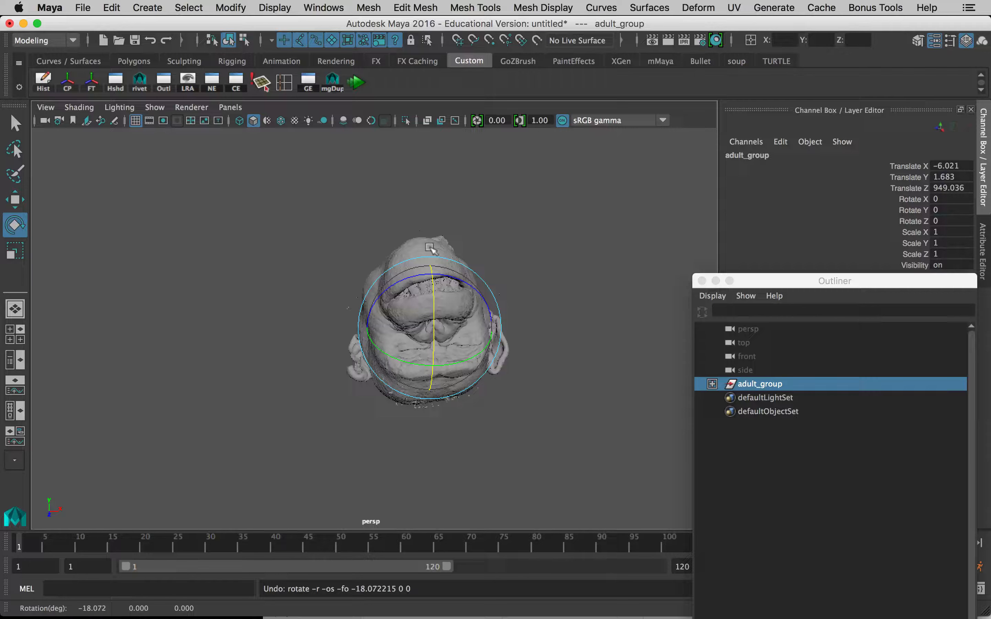
left_click_drag(429, 252, 460, 262)
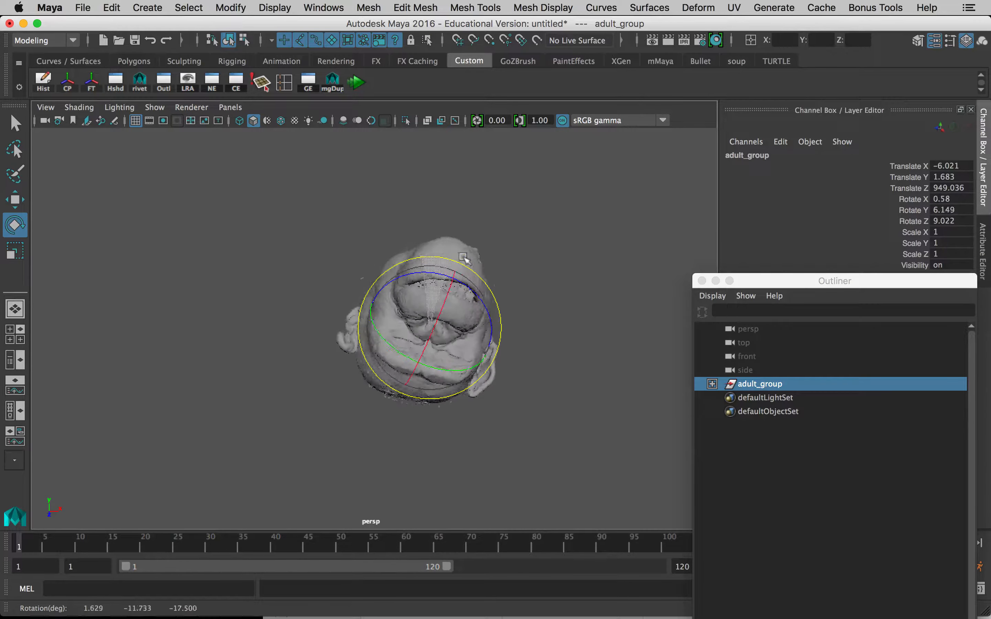
left_click_drag(443, 271, 436, 325)
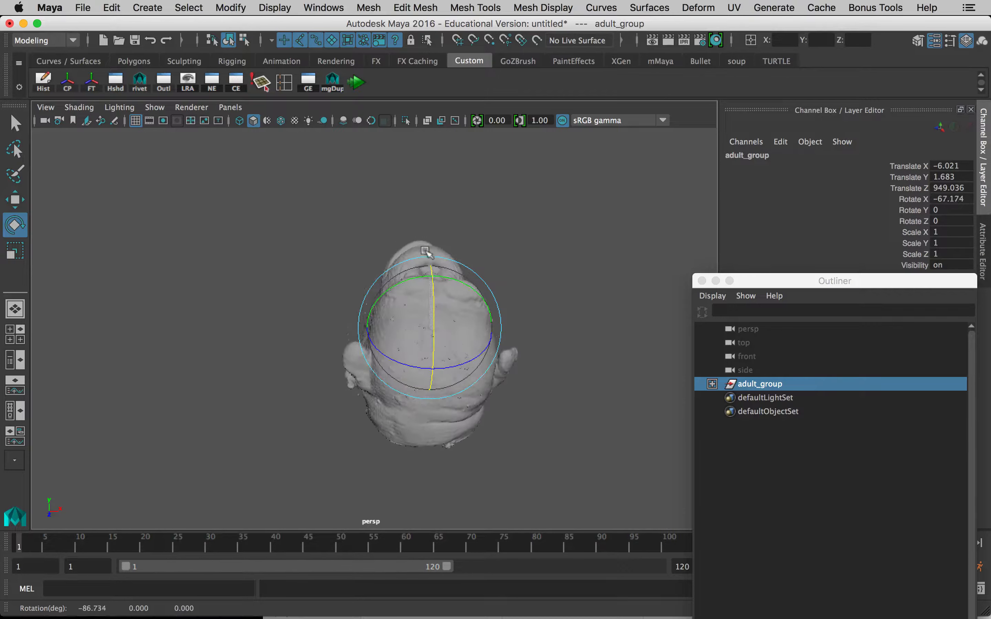
left_click_drag(429, 252, 426, 297)
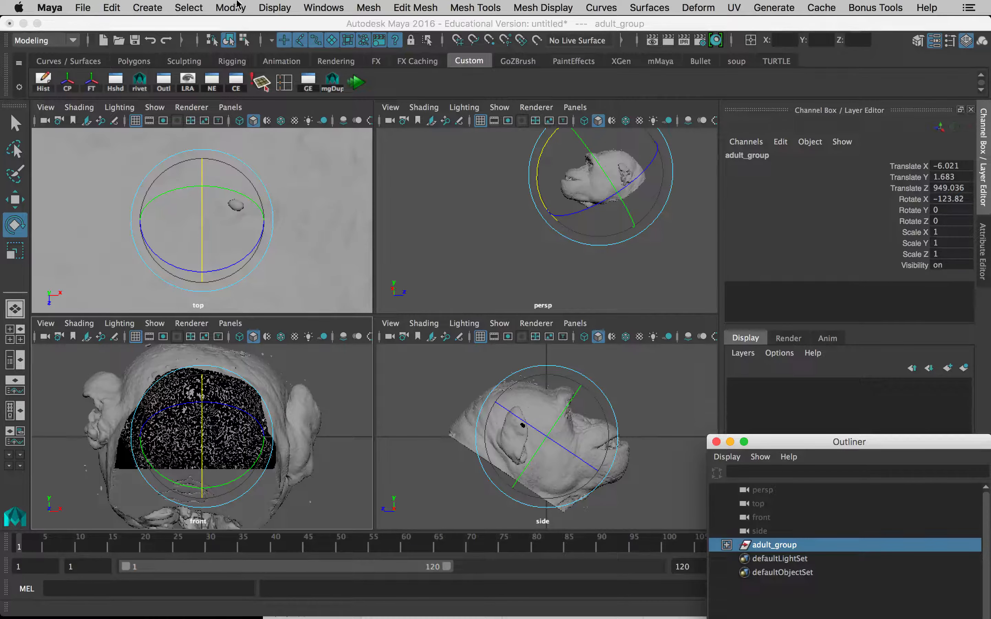
Step: Freeze adult_group's transforms to zero, then set Rotate Y to 180
left_click(230, 7)
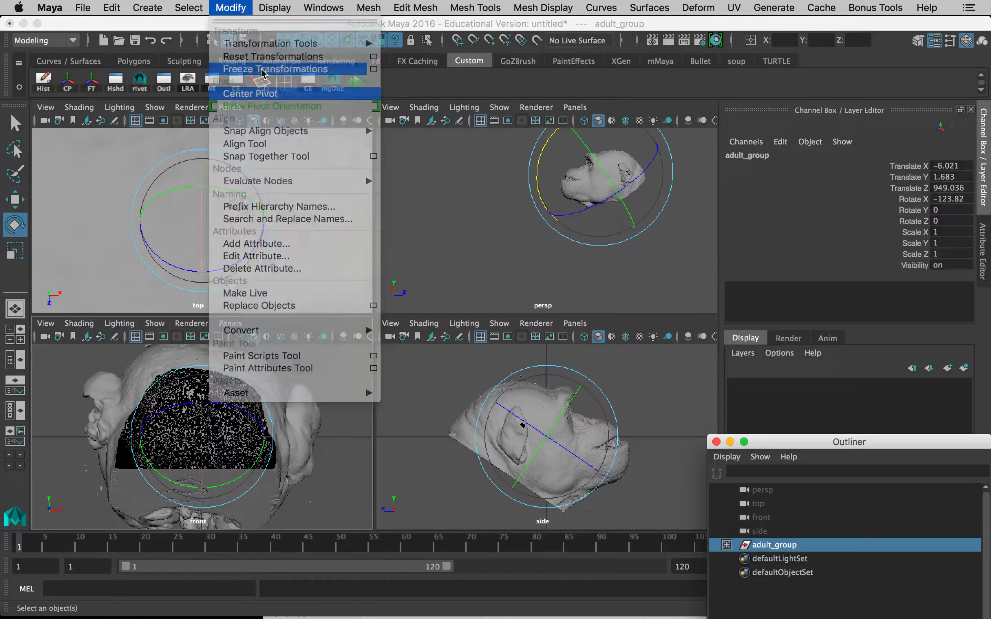
left_click(274, 68)
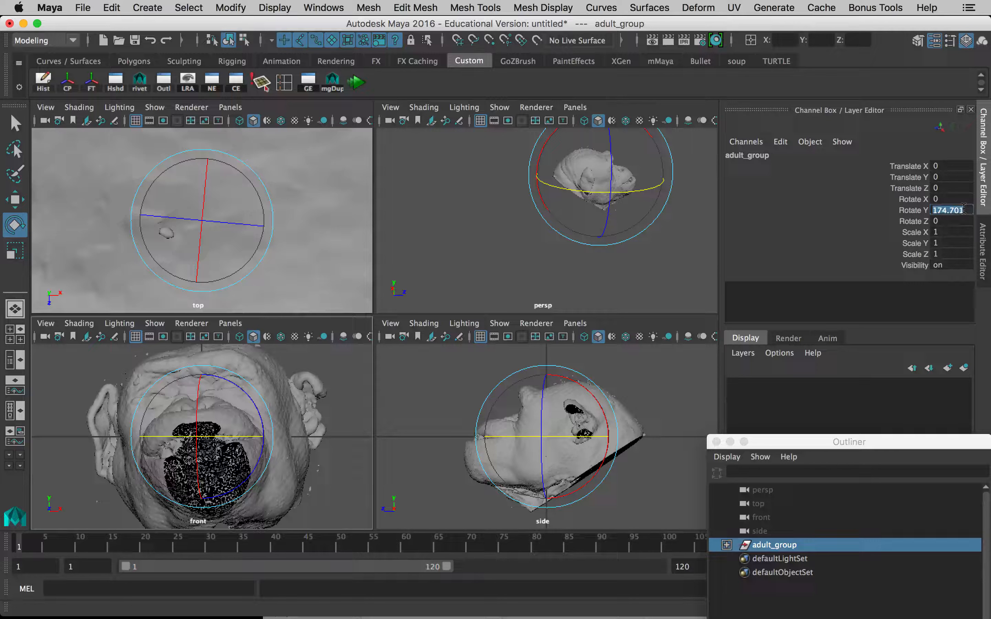
type("180")
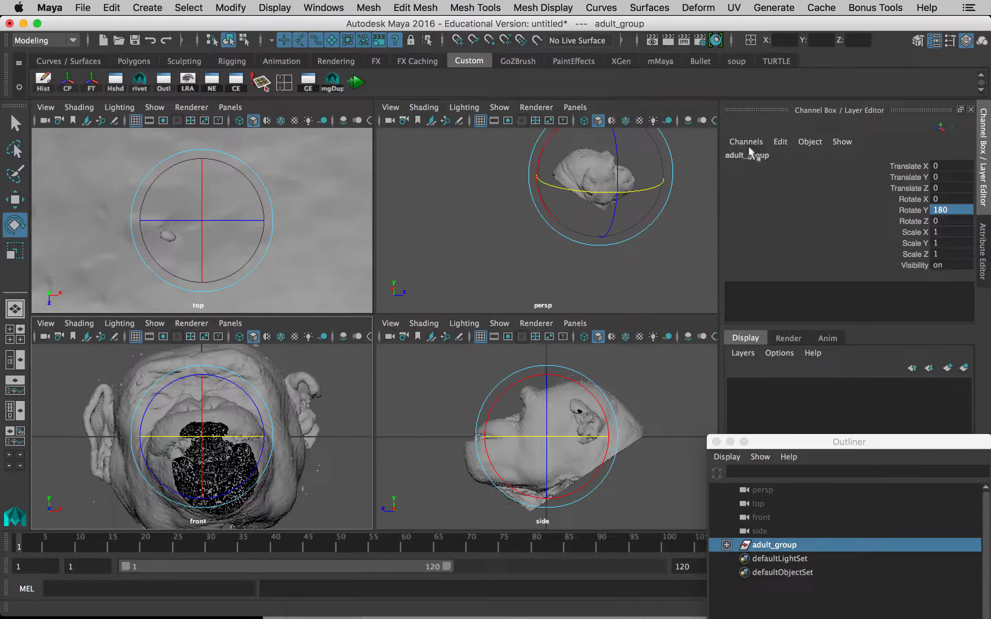
left_click_drag(848, 442, 808, 254)
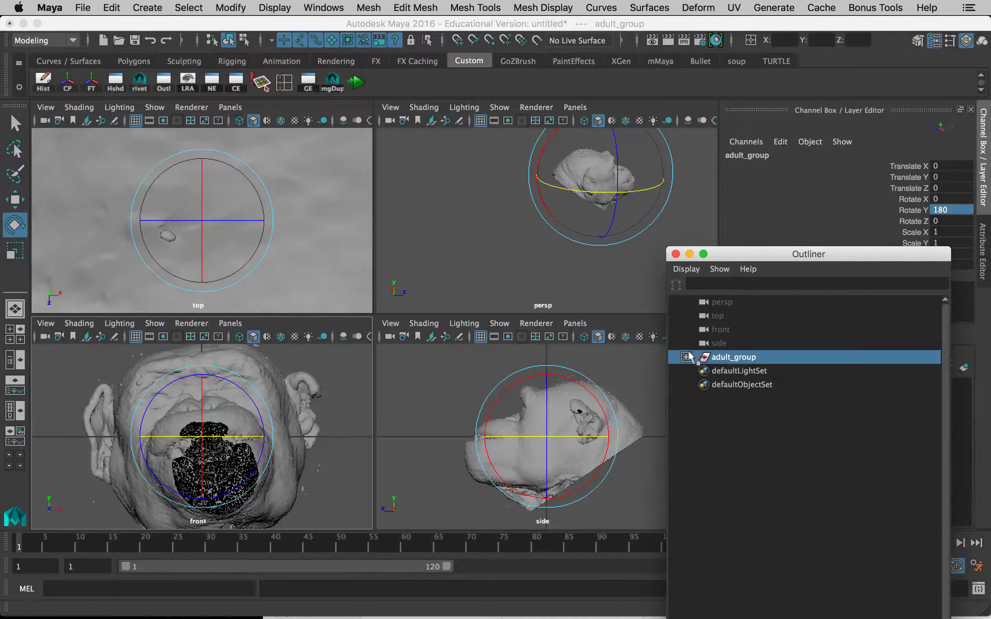
left_click(685, 357)
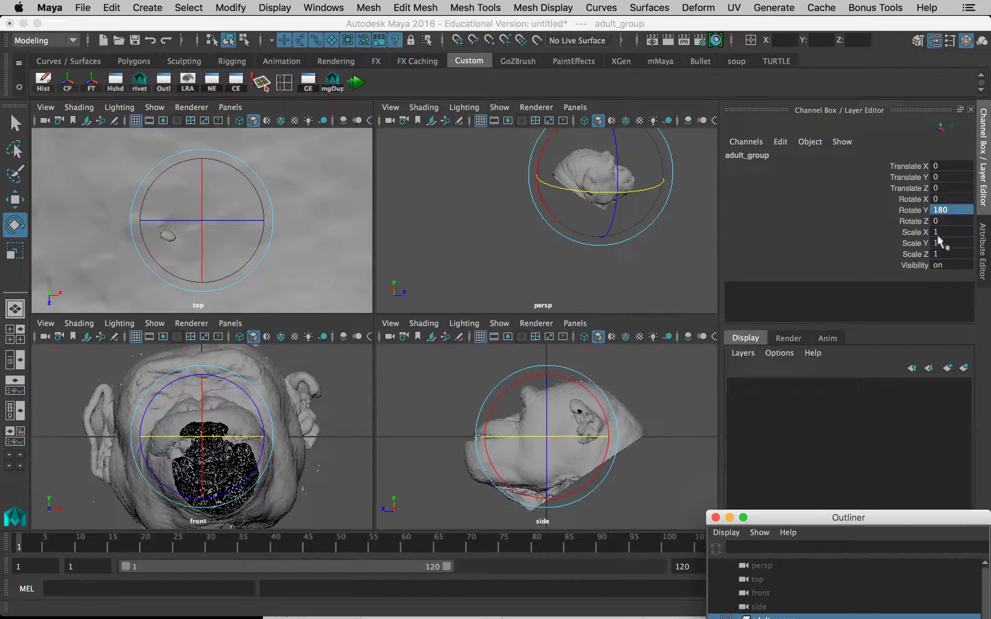
Step: Set adult_group's Scale X, Y and Z to 0.1 in the Channel Box
left_click(929, 232)
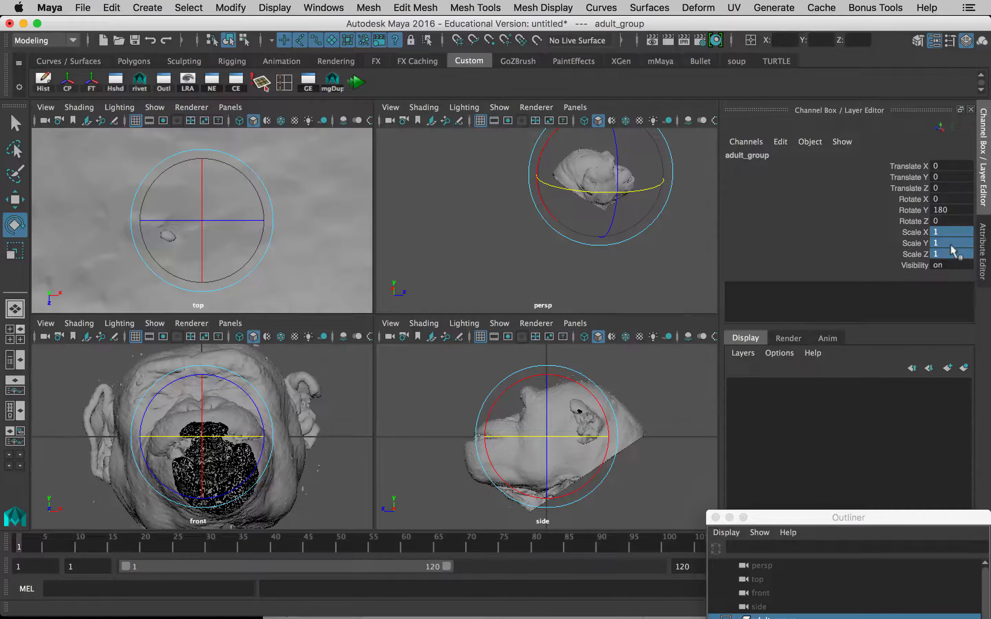
left_click(951, 232)
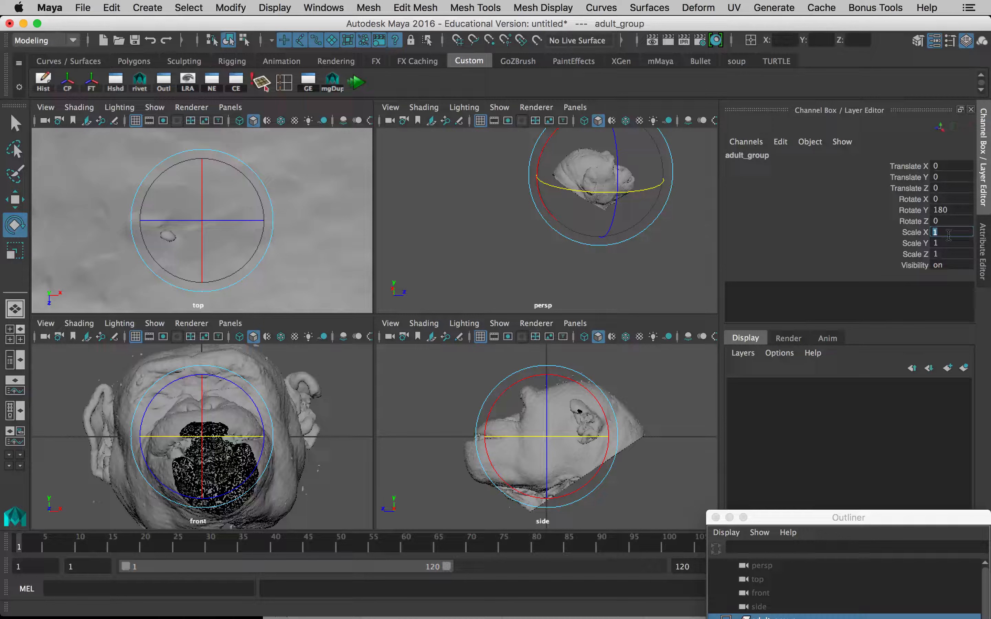
type("0.1")
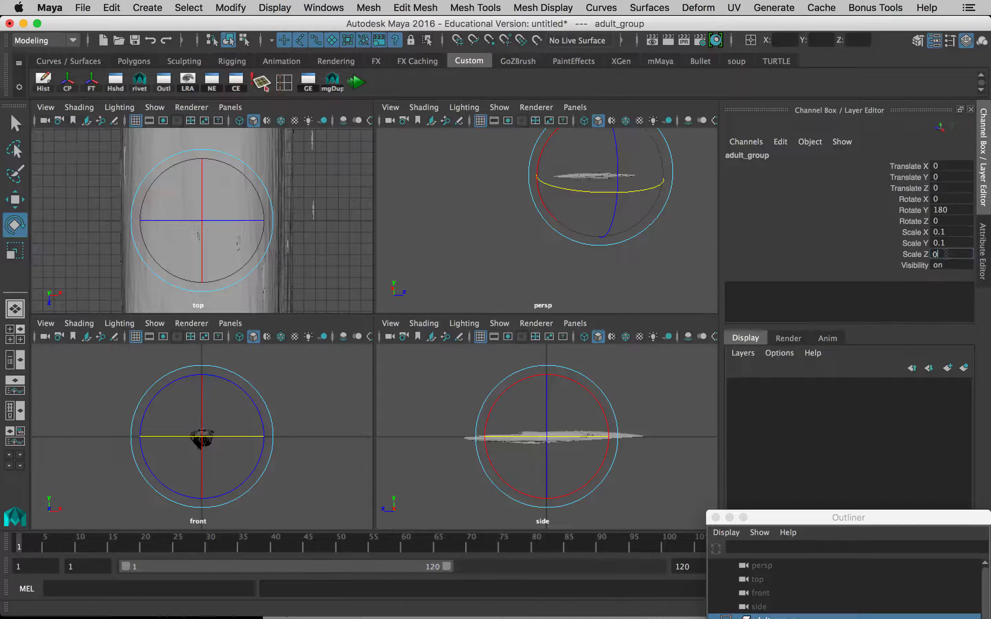
type("0.1")
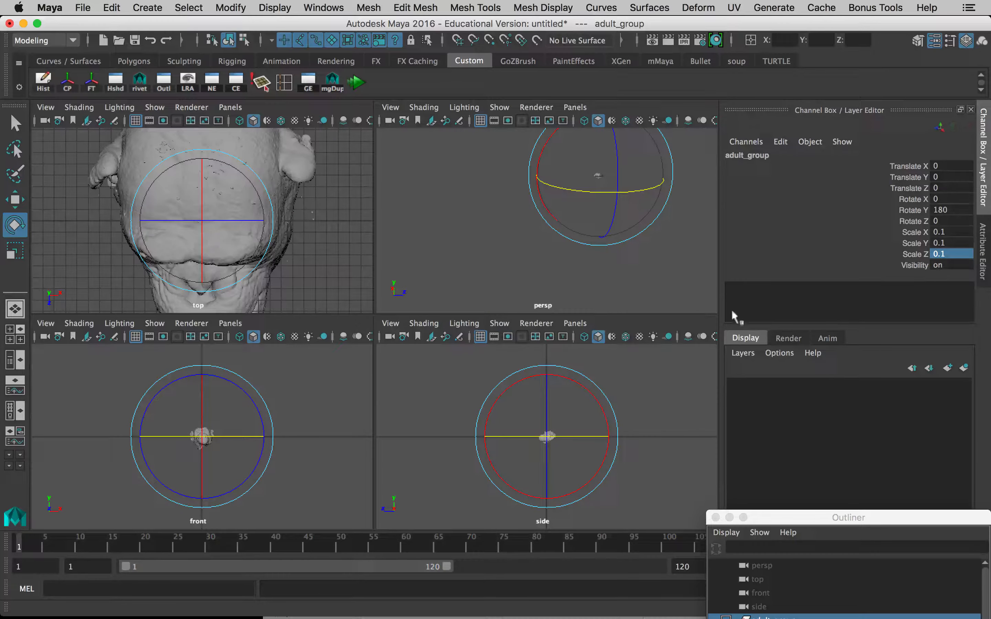
mouse_move(581, 227)
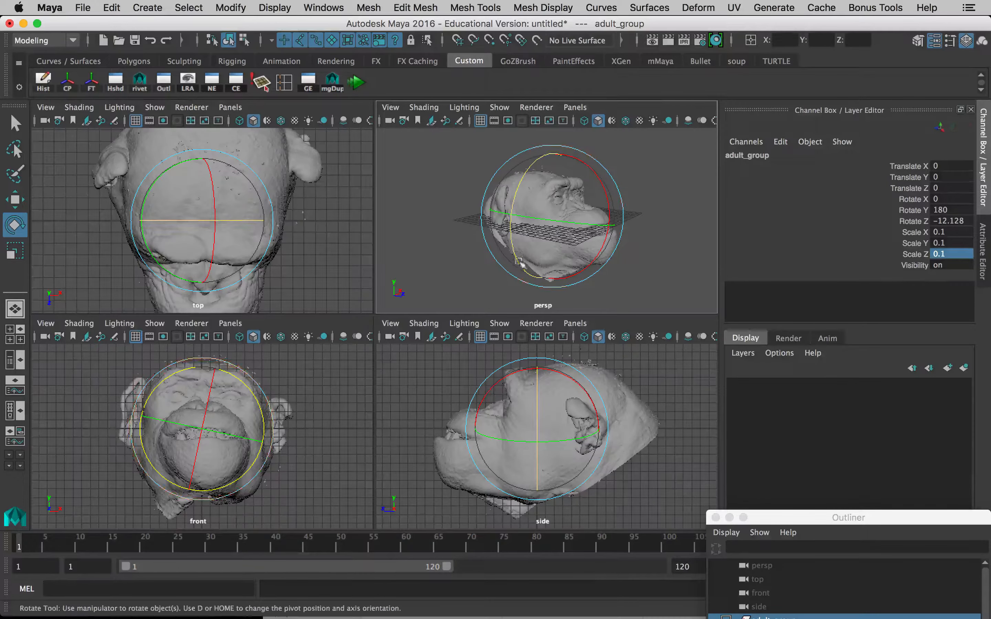
Step: Freeze adult_group's scale back to 1 and check the chimp face points forward
left_click(229, 8)
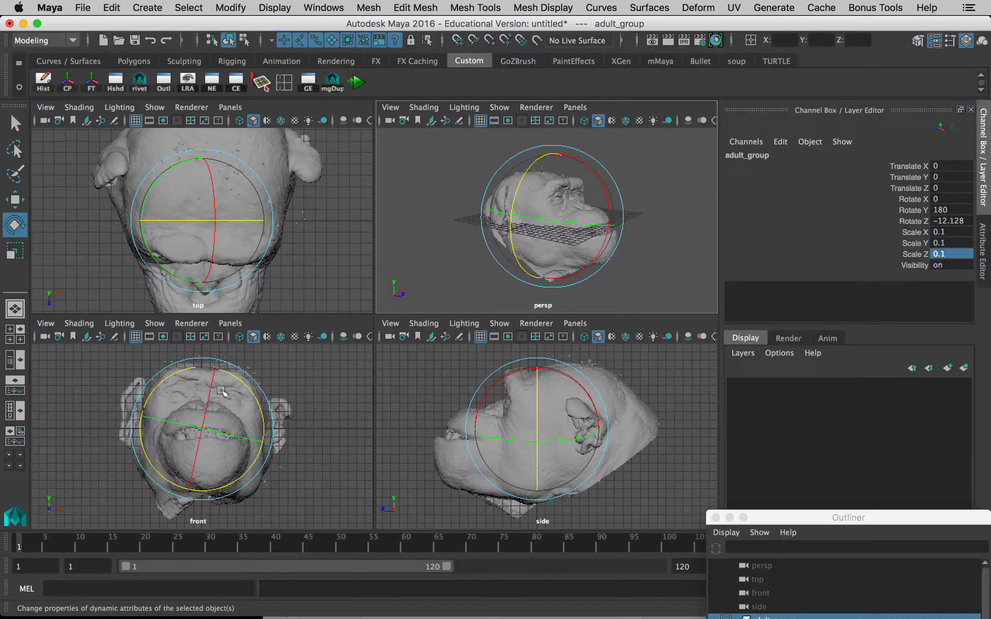
left_click(231, 8)
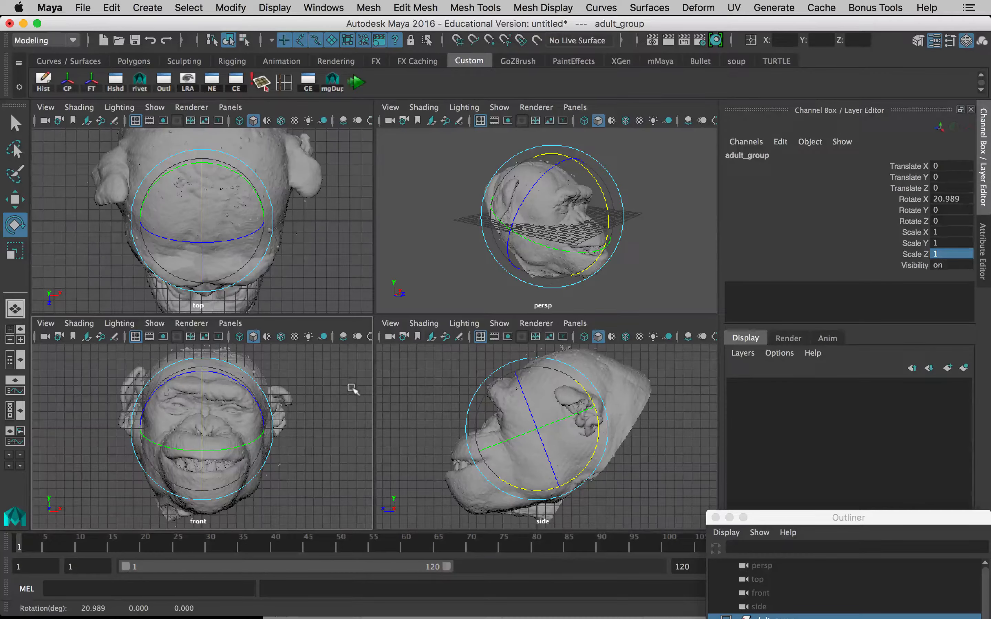
left_click_drag(544, 215, 546, 260)
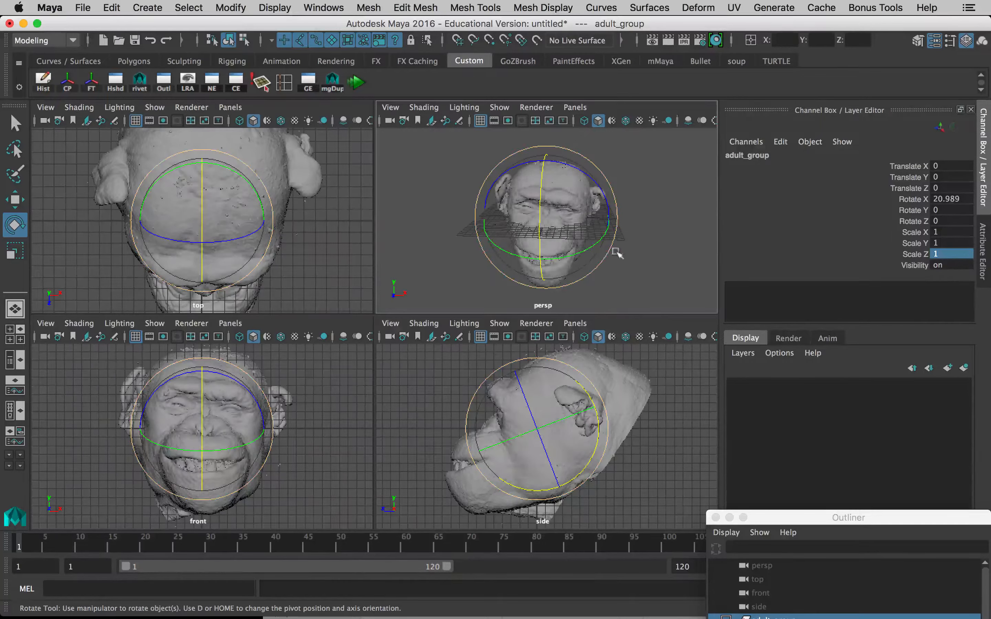
left_click_drag(615, 252, 550, 250)
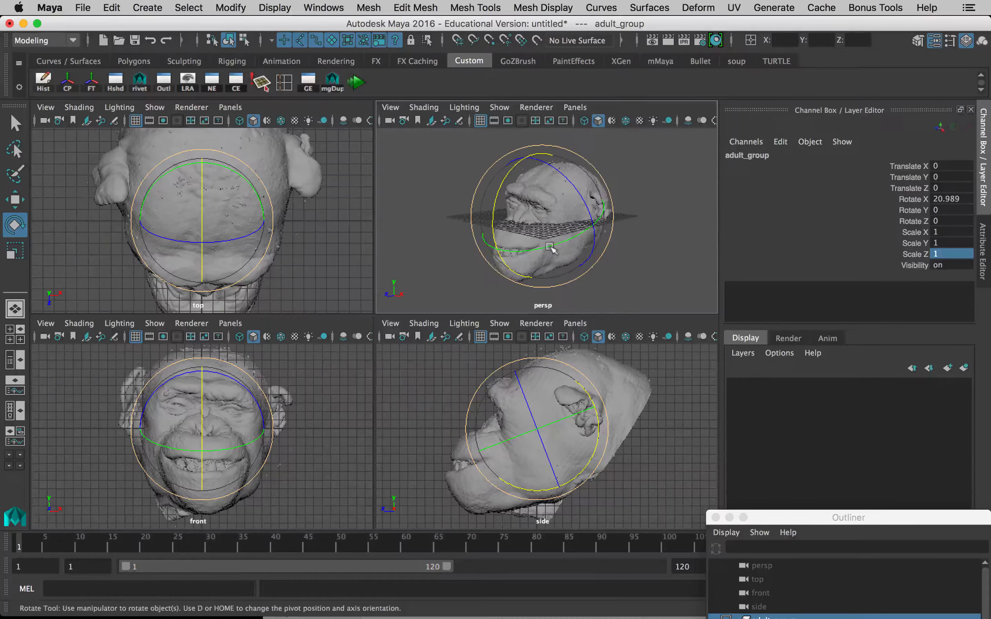